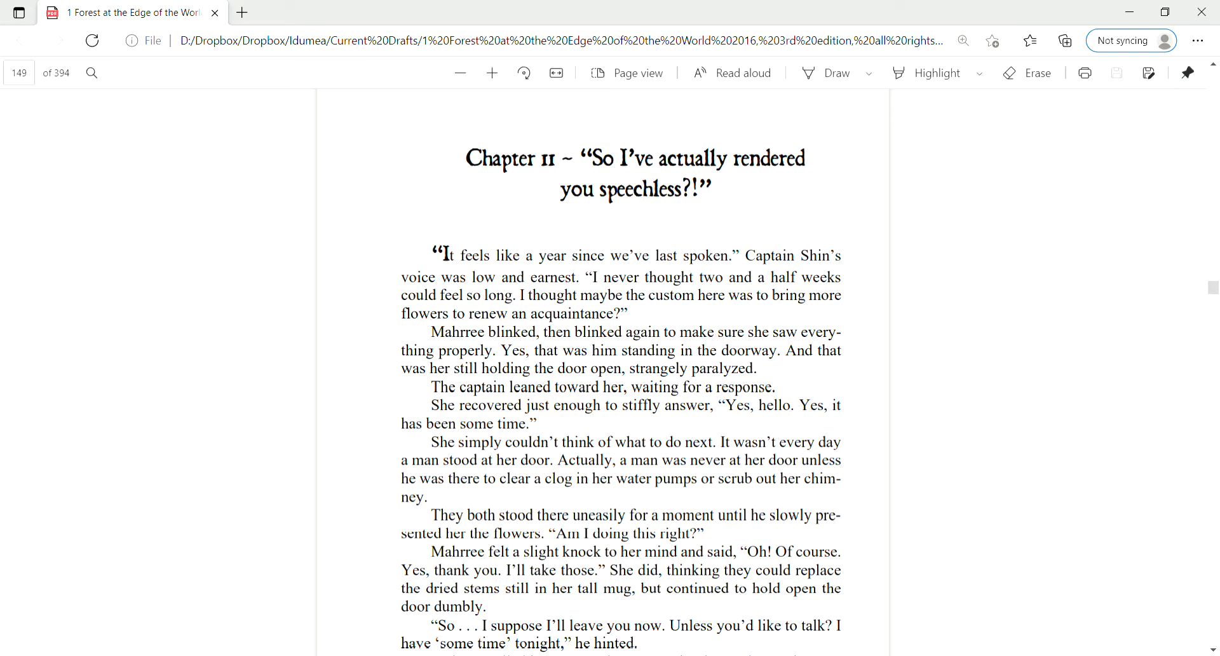
{"action": "scroll", "scroll_direction": "down", "scroll_amount": 3}
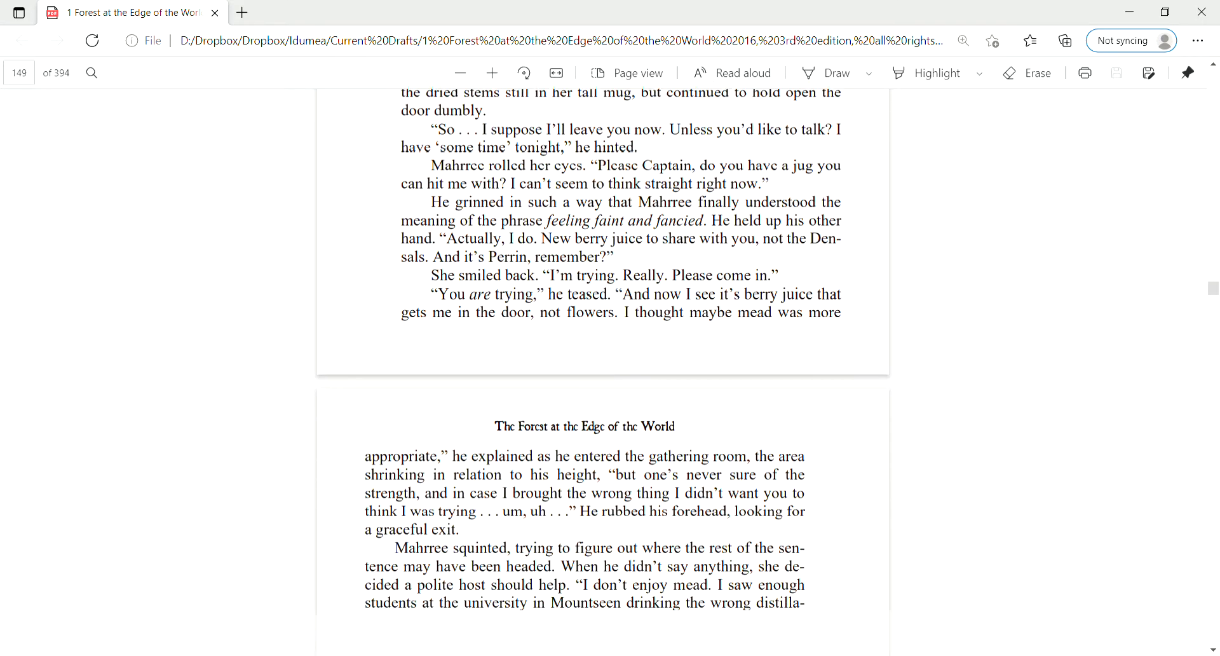
{"action": "scroll", "scroll_direction": "down", "scroll_amount": 3}
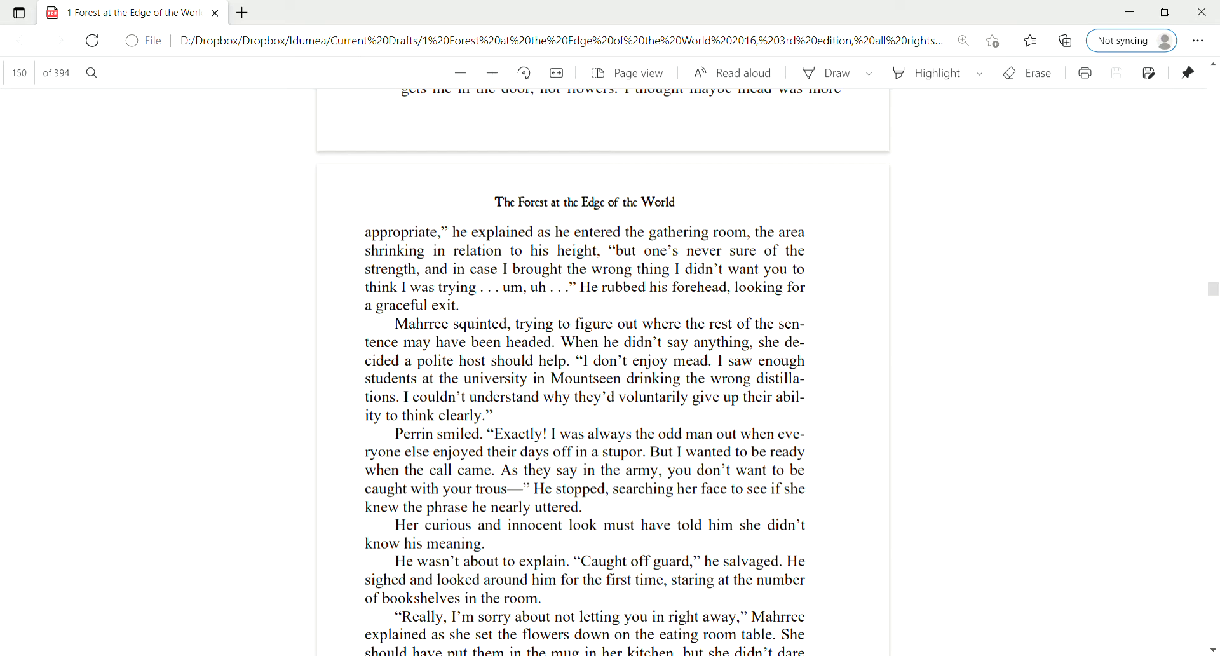
{"action": "scroll", "scroll_direction": "down", "scroll_amount": 3}
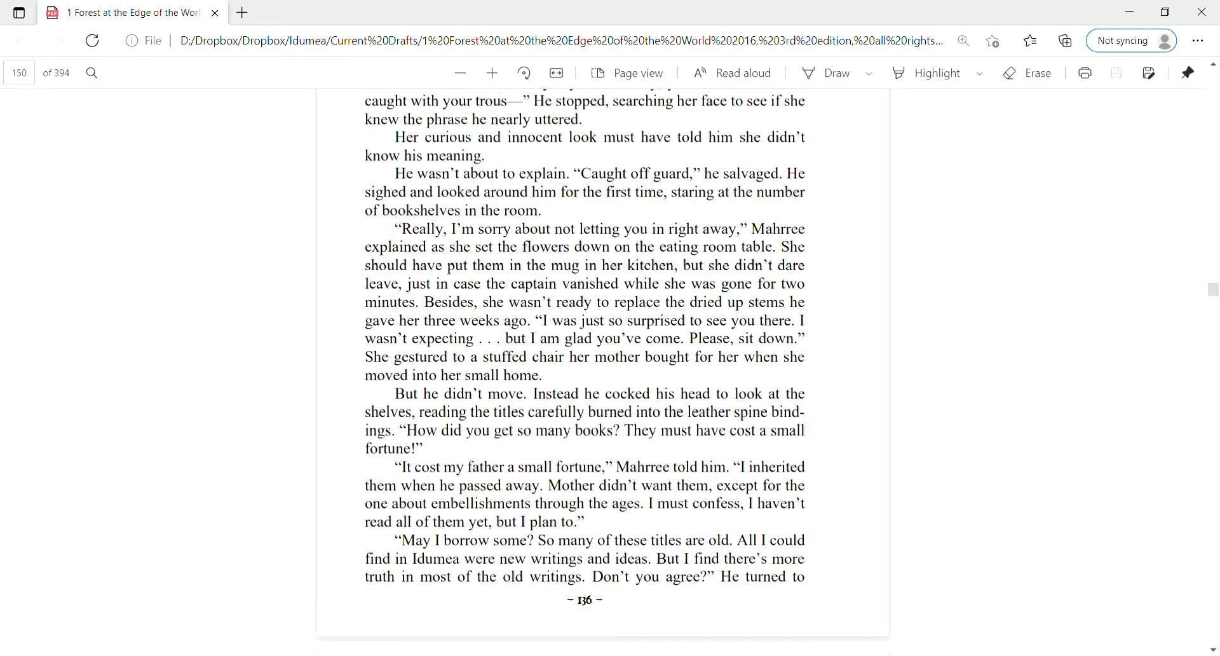
{"action": "scroll", "scroll_direction": "down", "scroll_amount": 3}
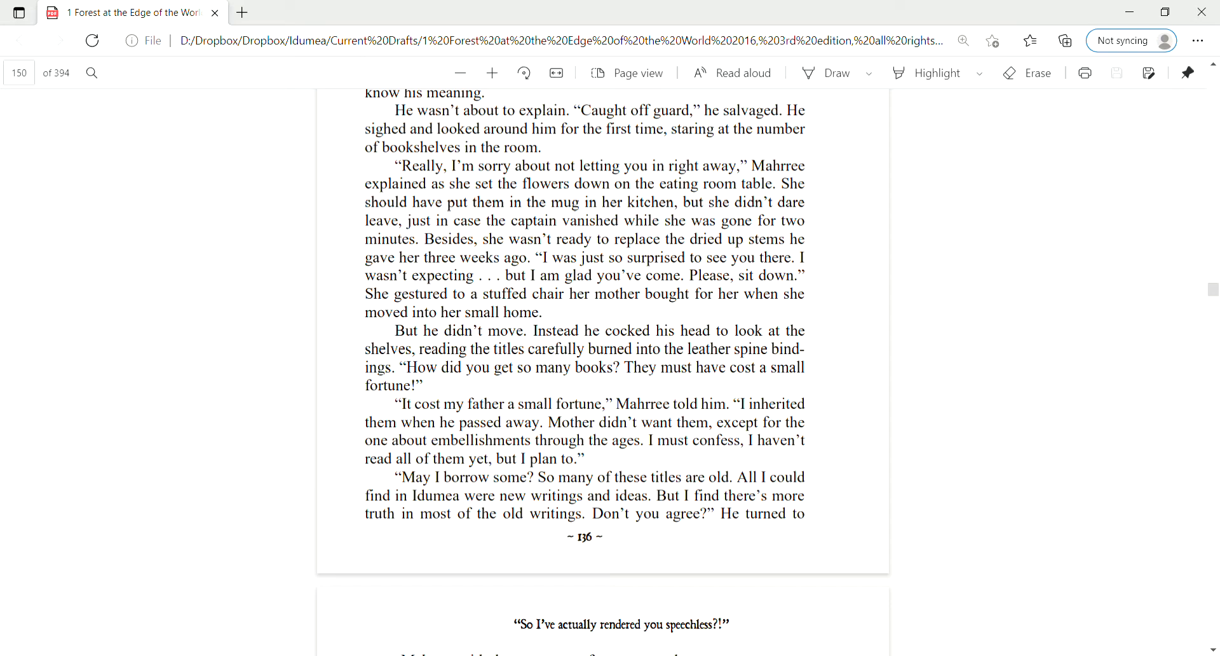
{"action": "scroll", "scroll_direction": "down", "scroll_amount": 3}
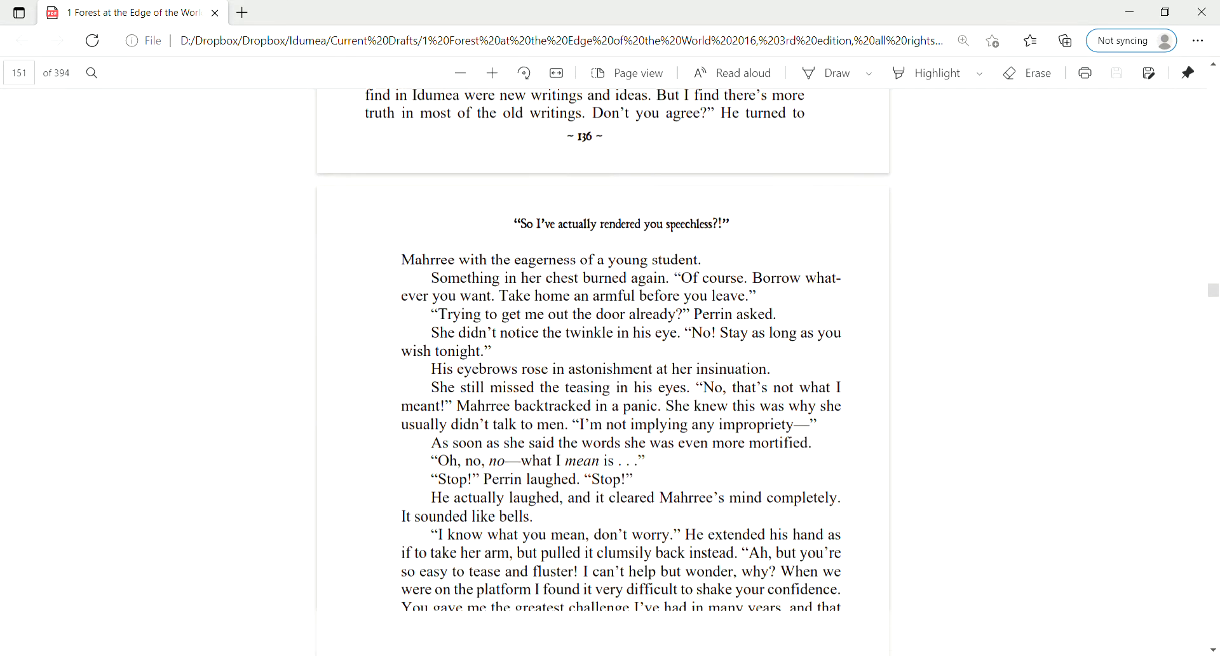
{"action": "scroll", "scroll_direction": "down", "scroll_amount": 3}
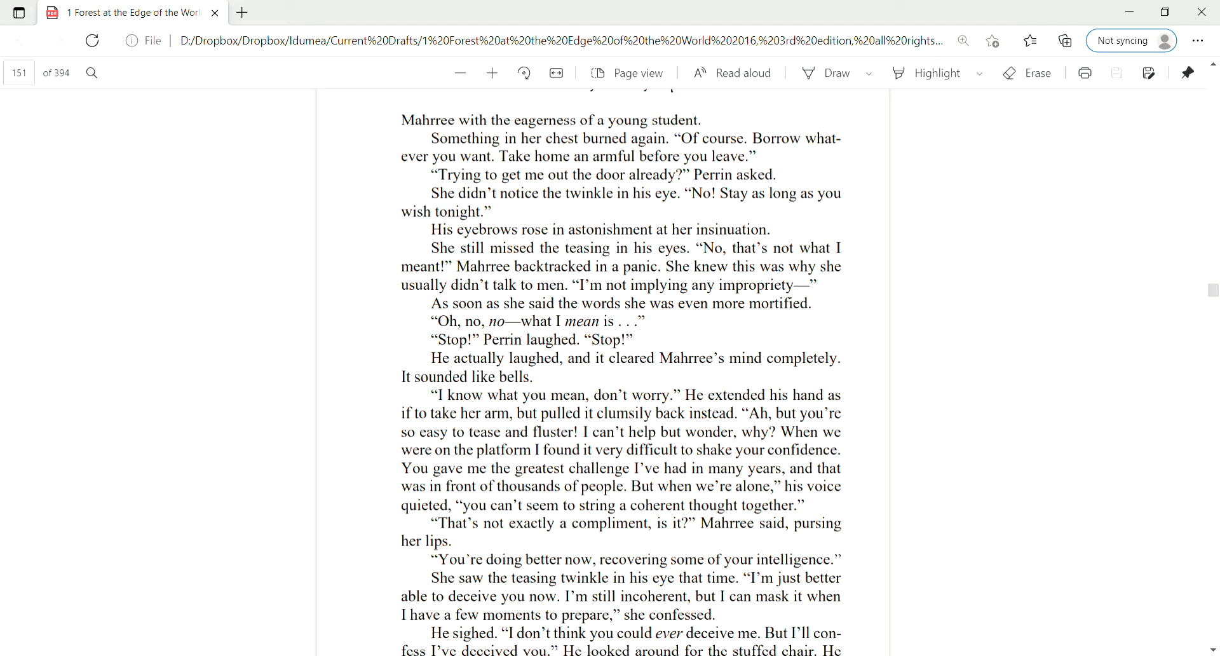
{"action": "scroll", "scroll_direction": "down", "scroll_amount": 3}
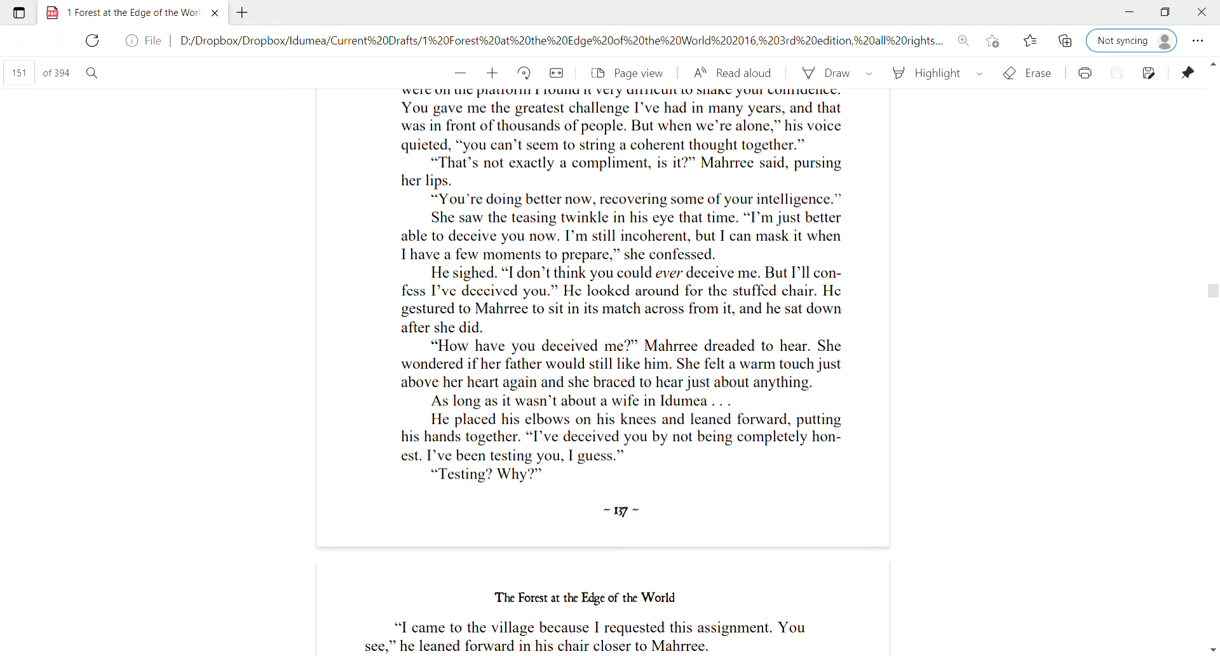
{"action": "scroll", "scroll_direction": "down", "scroll_amount": 3}
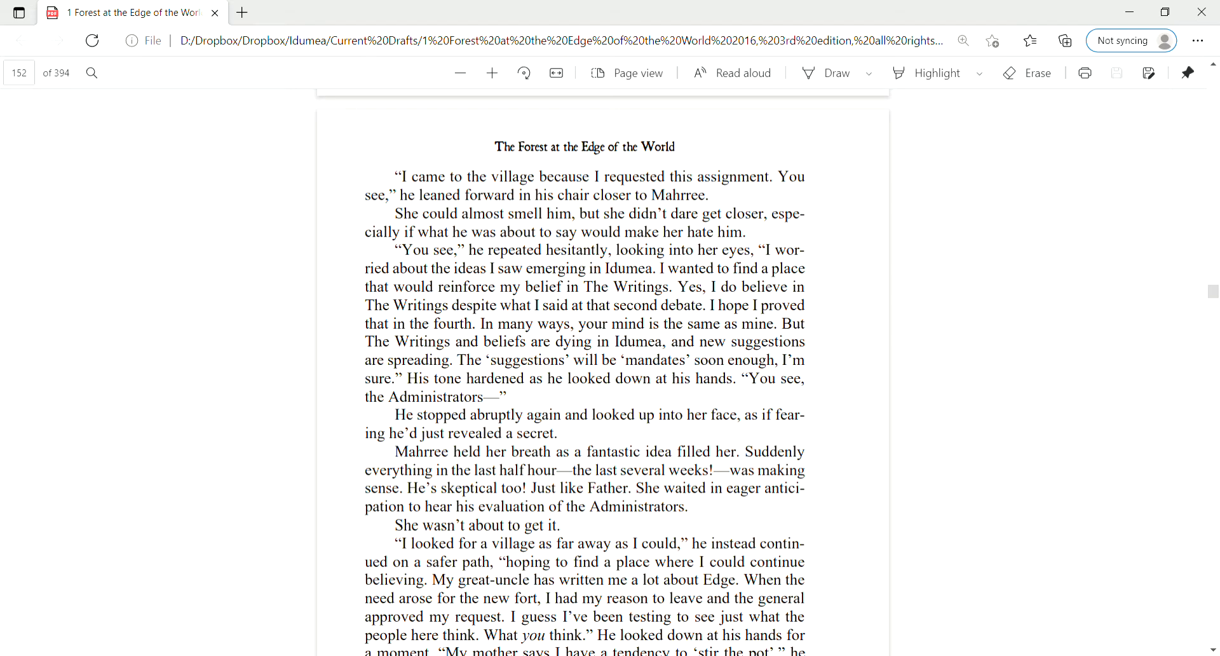
{"action": "scroll", "scroll_direction": "down", "scroll_amount": 3}
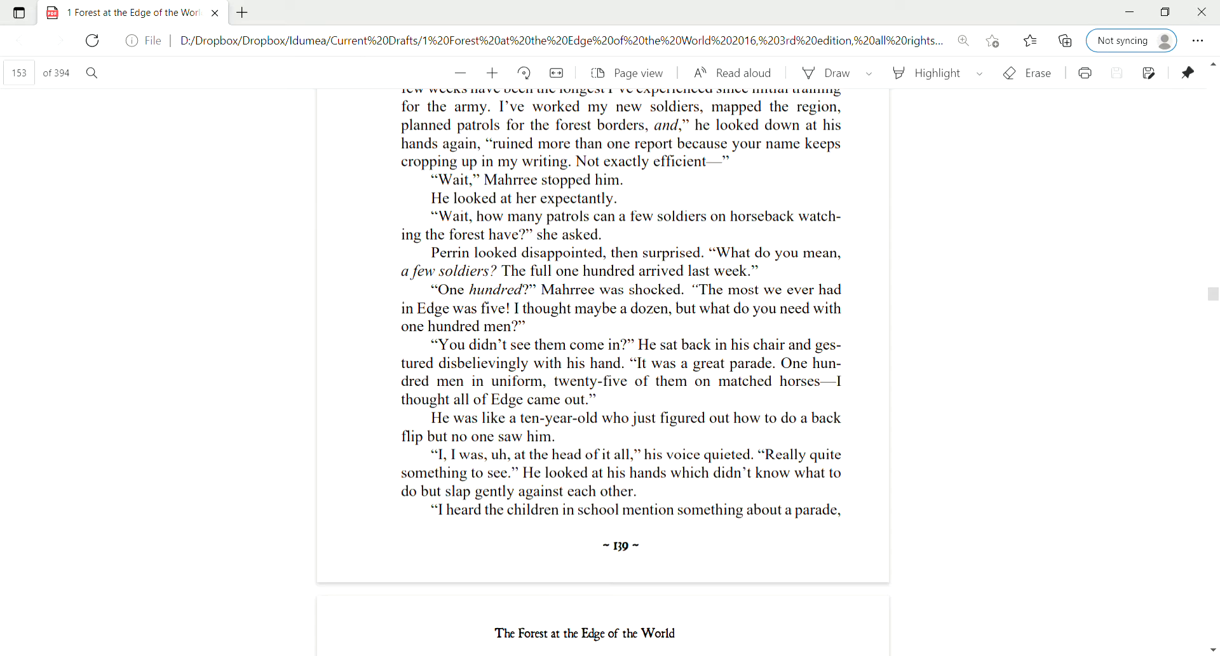
{"action": "scroll", "scroll_direction": "down", "scroll_amount": 3}
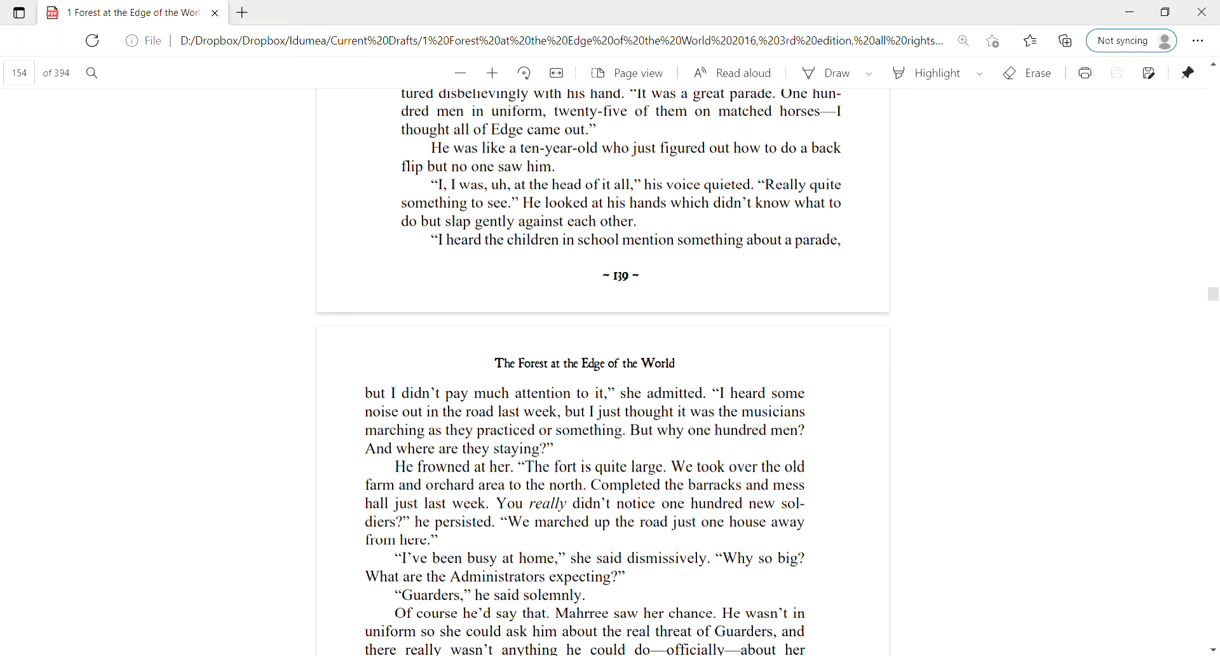
{"action": "scroll", "scroll_direction": "down", "scroll_amount": 3}
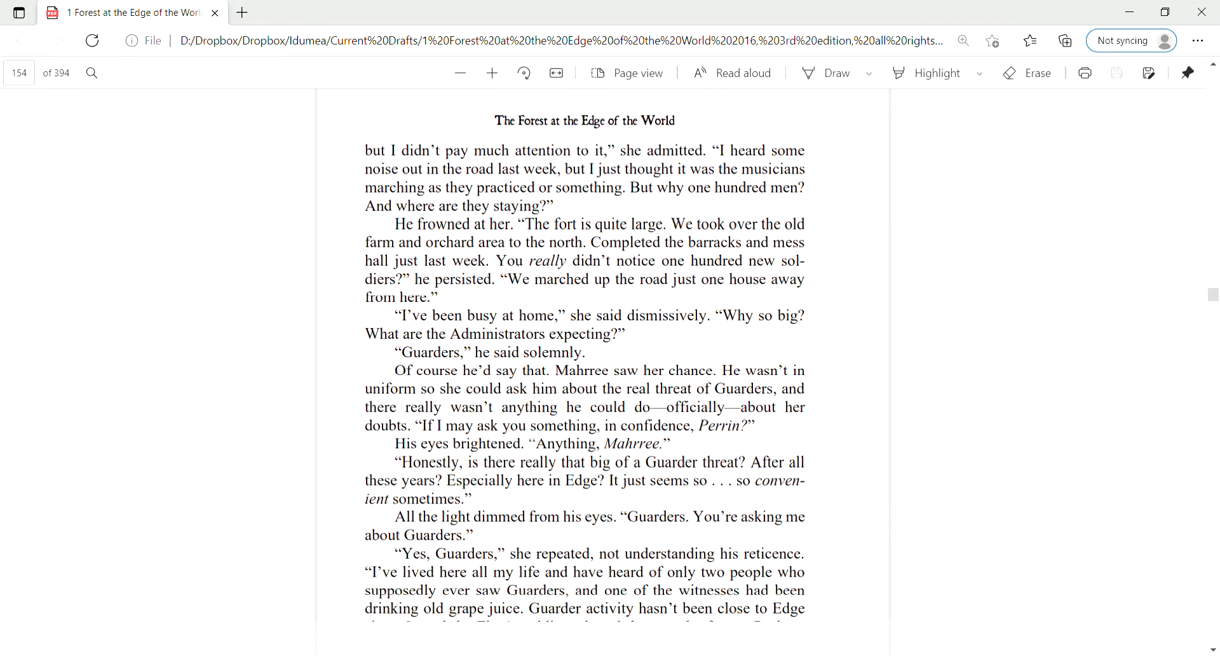
{"action": "scroll", "scroll_direction": "down", "scroll_amount": 3}
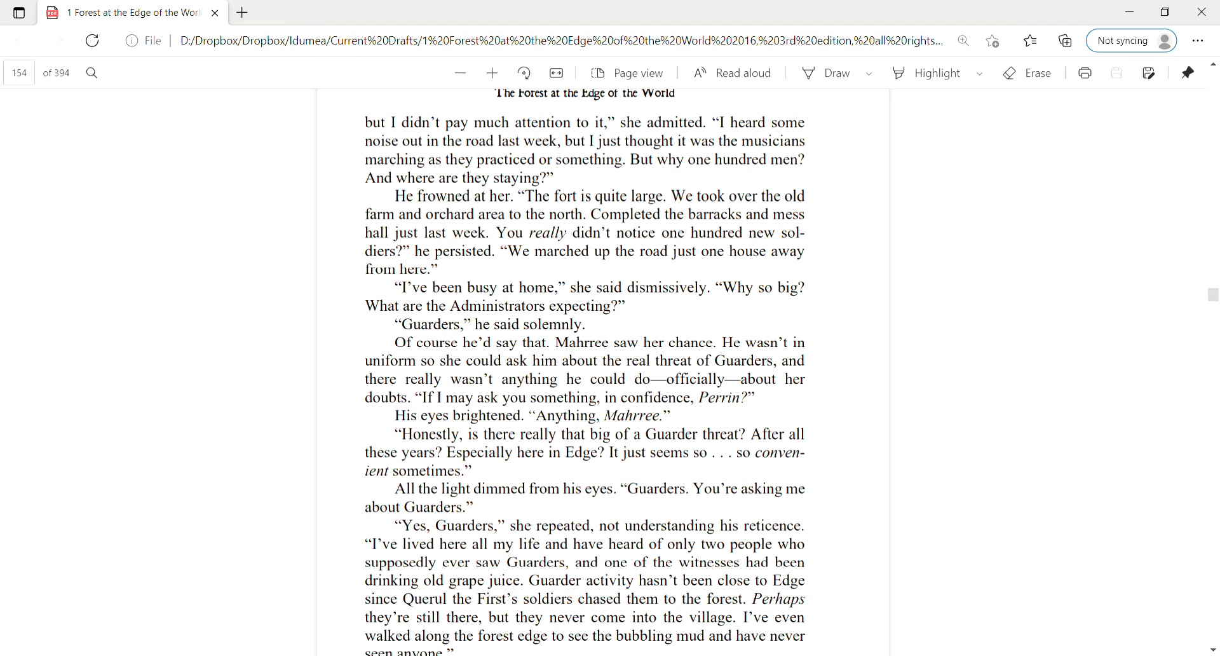
{"action": "scroll", "scroll_direction": "down", "scroll_amount": 3}
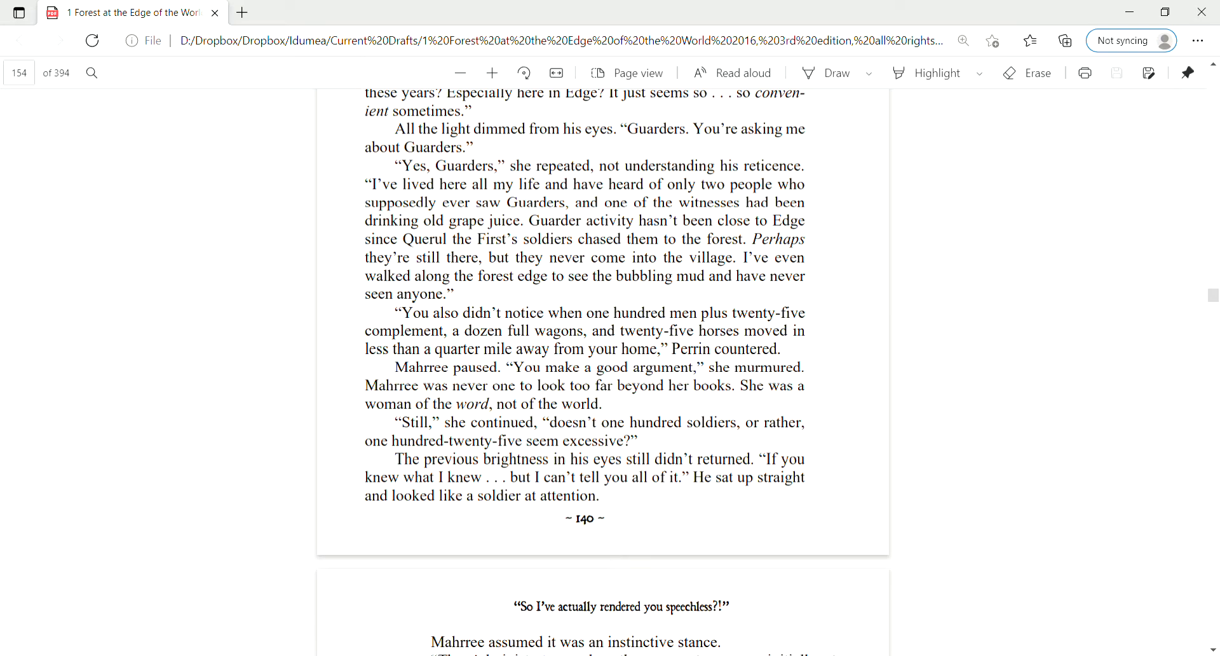
{"action": "scroll", "scroll_direction": "down", "scroll_amount": 3}
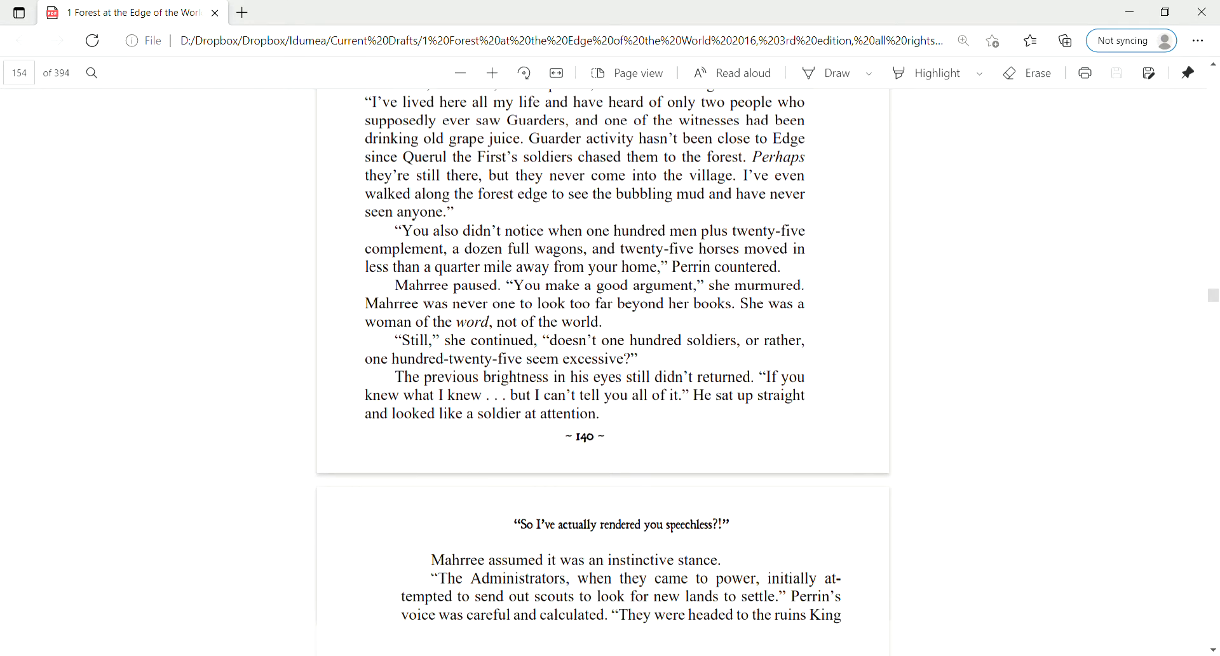
{"action": "scroll", "scroll_direction": "down", "scroll_amount": 3}
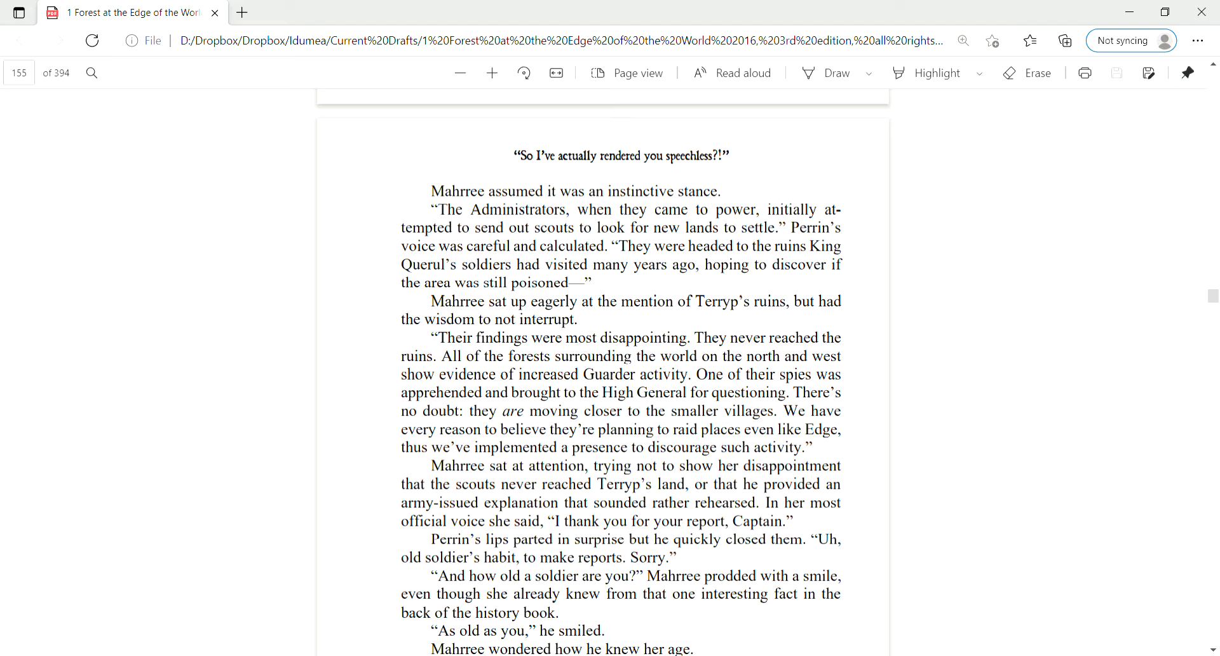
{"action": "scroll", "scroll_direction": "down", "scroll_amount": 3}
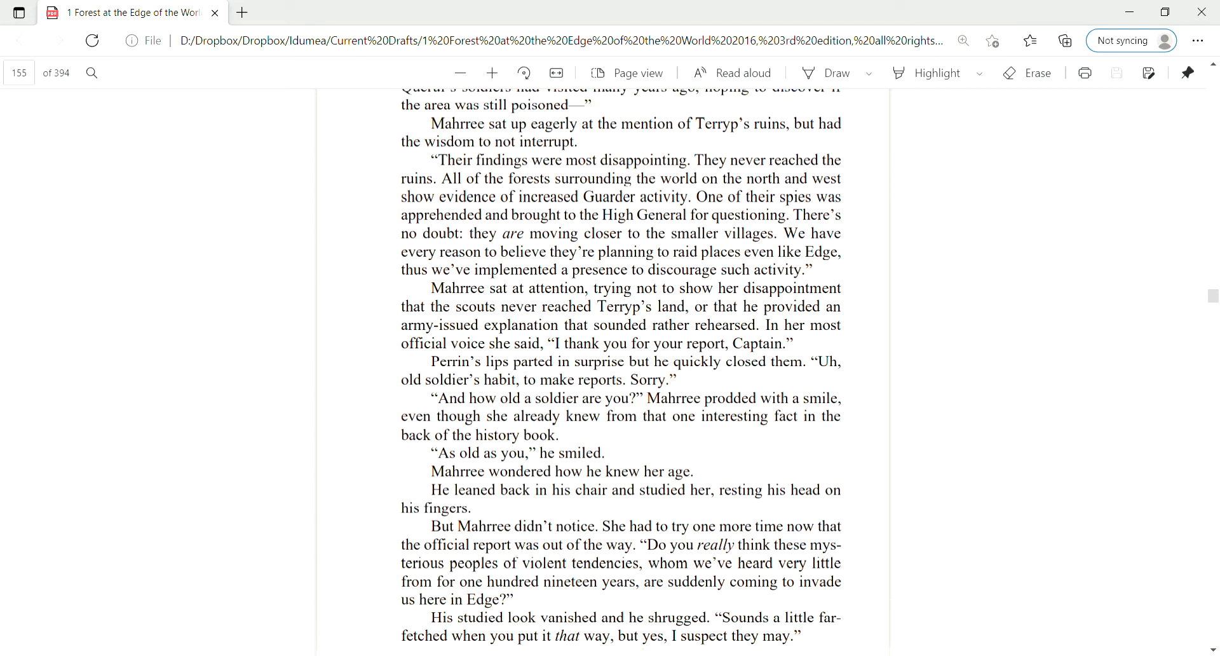
{"action": "scroll", "scroll_direction": "down", "scroll_amount": 3}
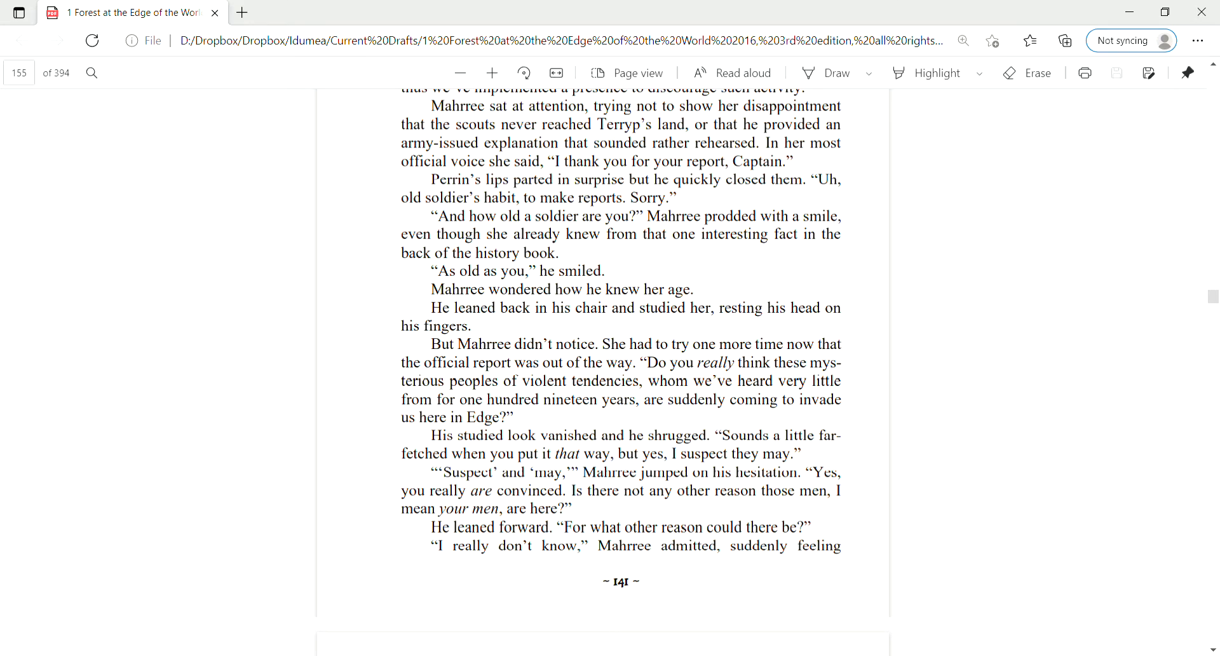
{"action": "scroll", "scroll_direction": "down", "scroll_amount": 3}
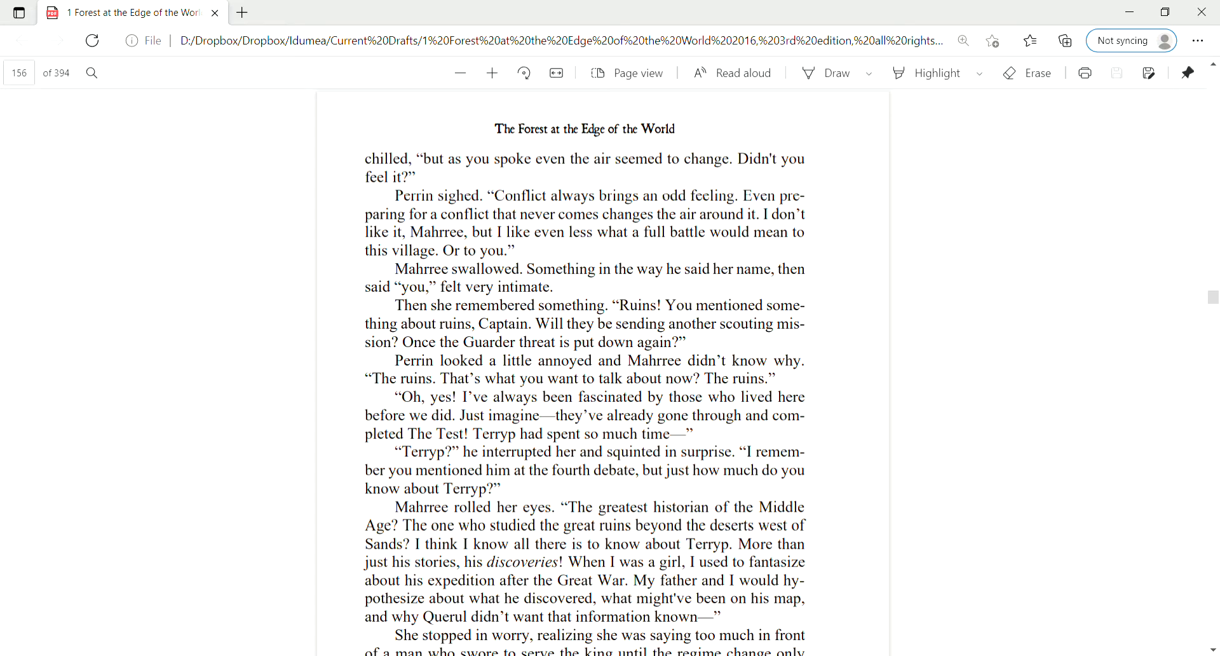
{"action": "scroll", "scroll_direction": "down", "scroll_amount": 3}
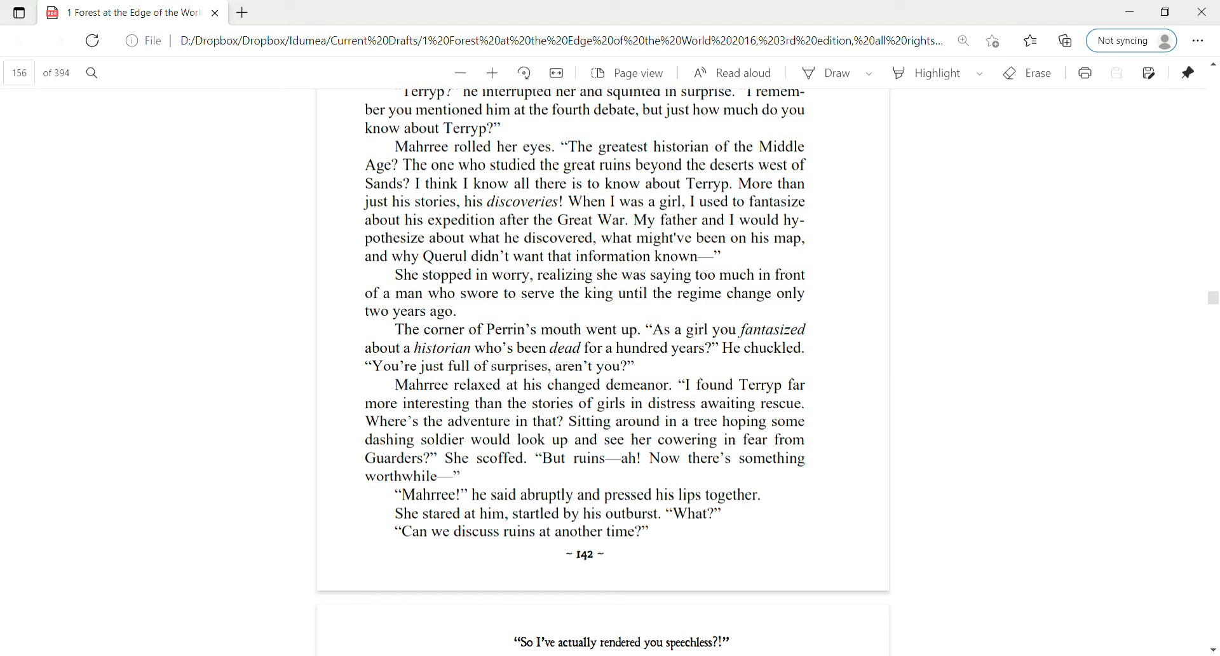
{"action": "scroll", "scroll_direction": "down", "scroll_amount": 3}
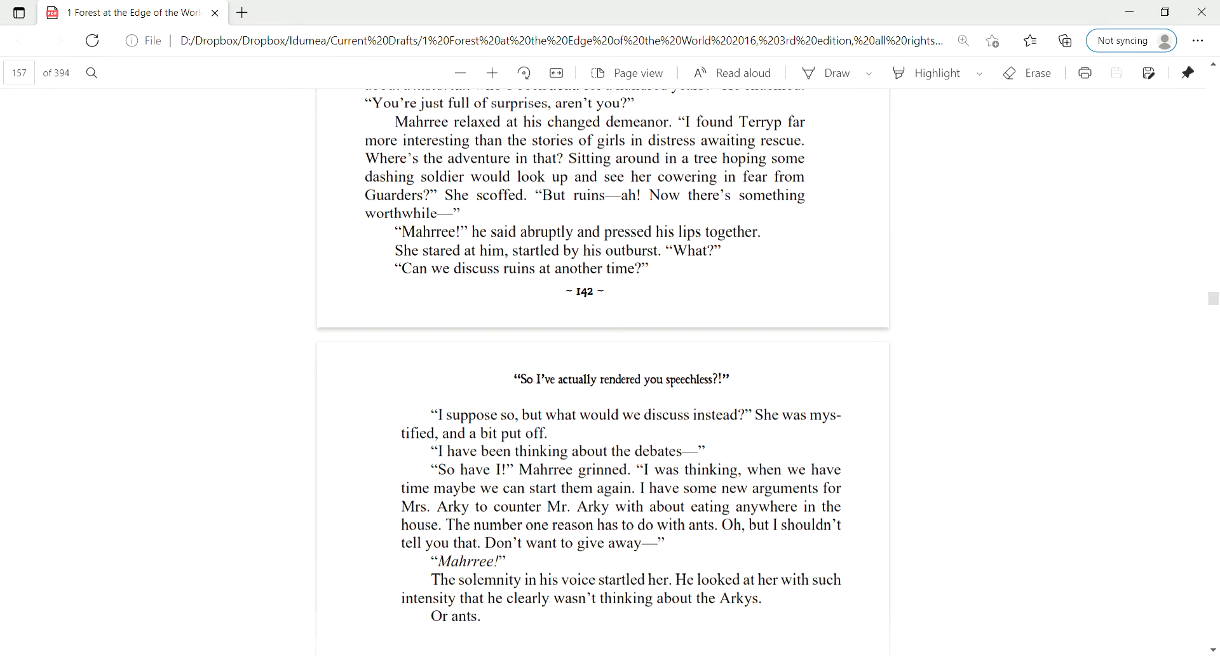
{"action": "scroll", "scroll_direction": "down", "scroll_amount": 3}
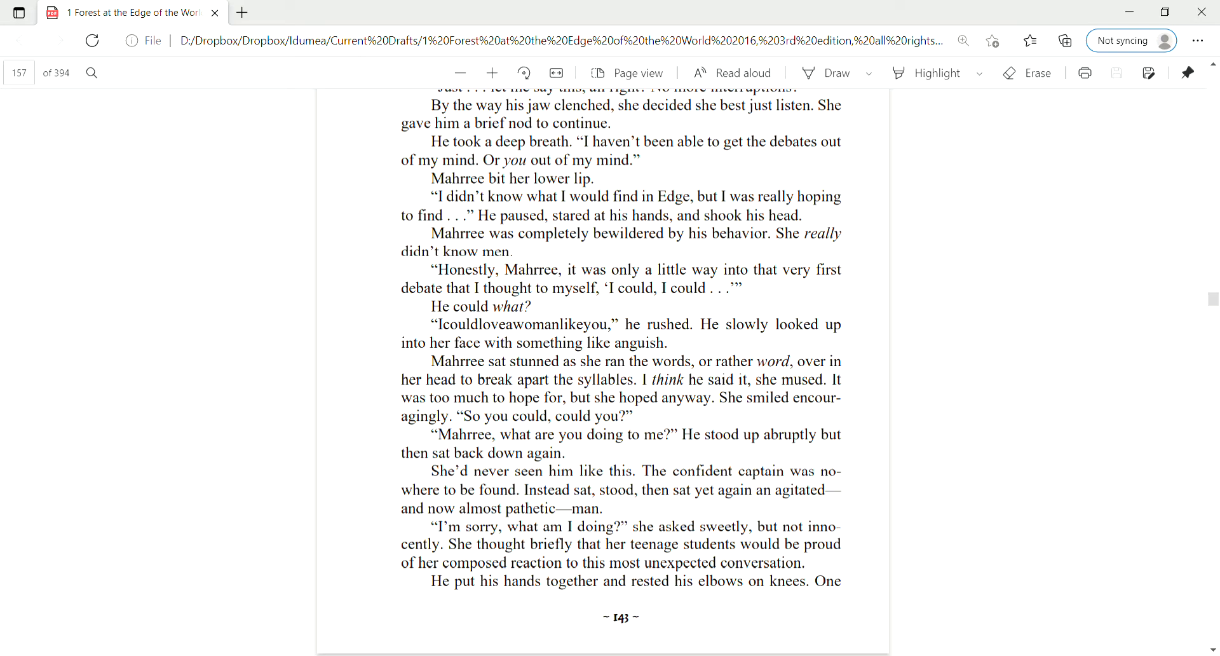
{"action": "scroll", "scroll_direction": "down", "scroll_amount": 3}
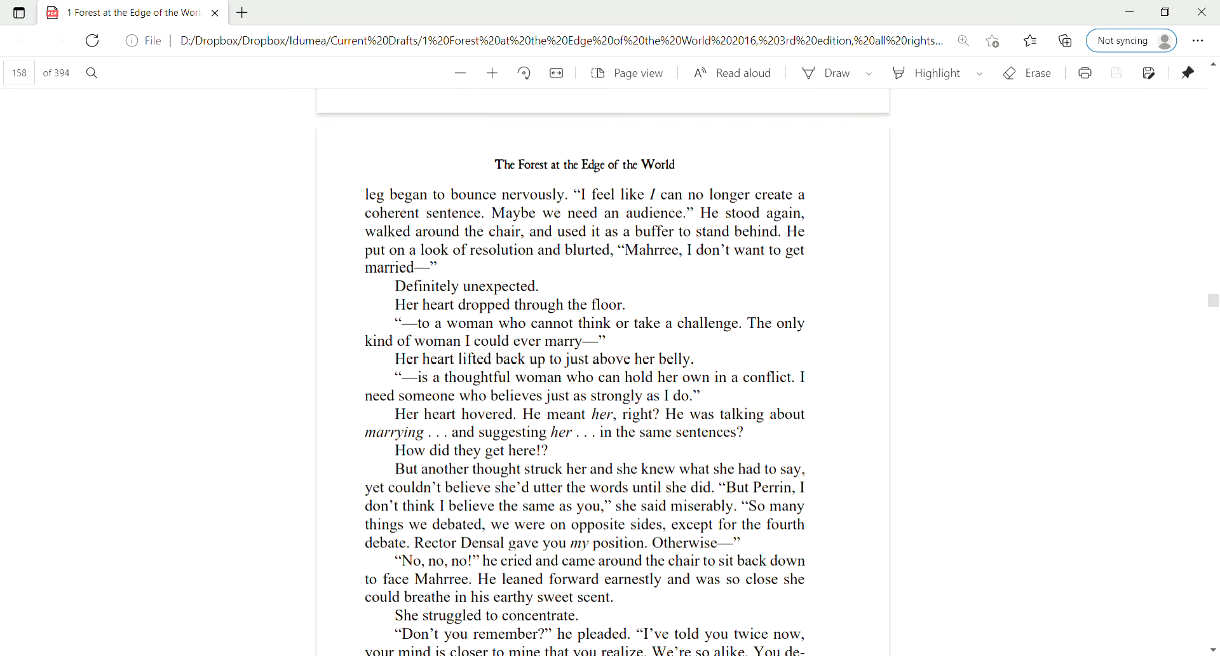
{"action": "scroll", "scroll_direction": "down", "scroll_amount": 3}
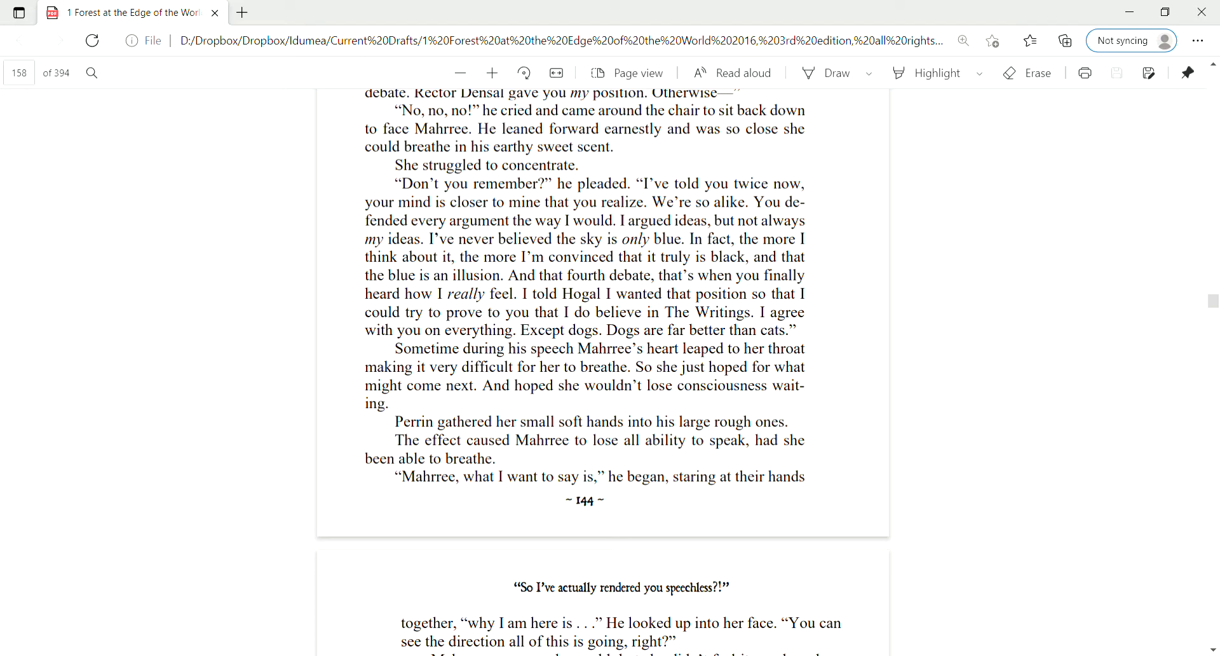
{"action": "scroll", "scroll_direction": "down", "scroll_amount": 3}
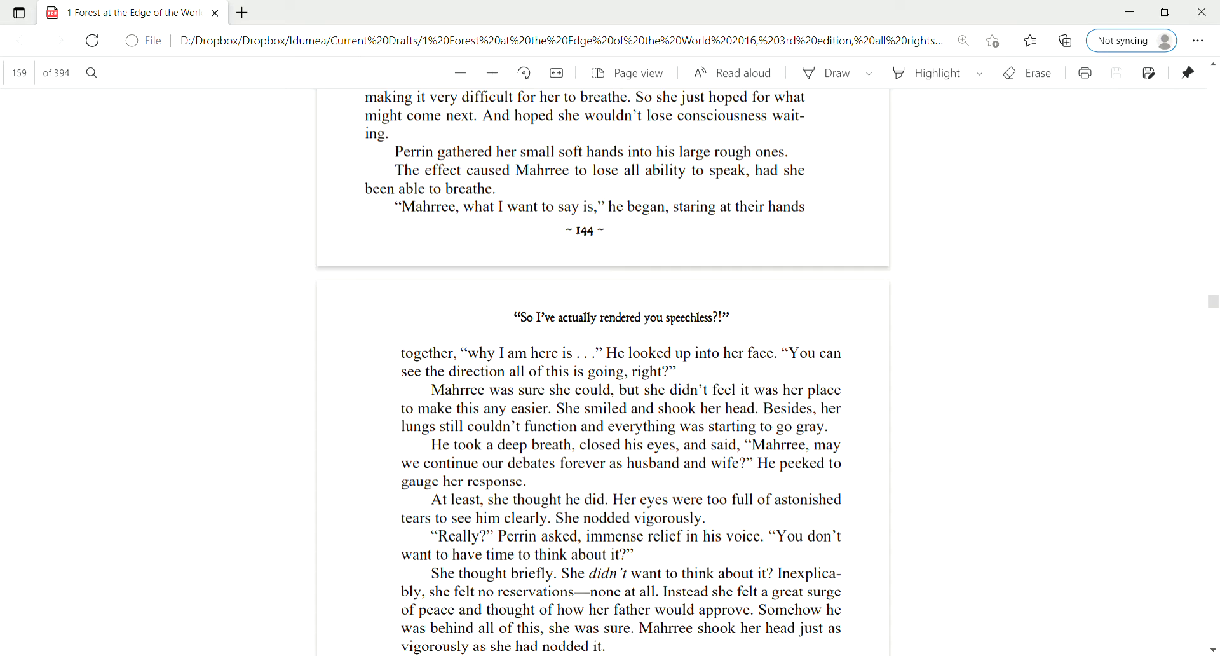
{"action": "scroll", "scroll_direction": "down", "scroll_amount": 3}
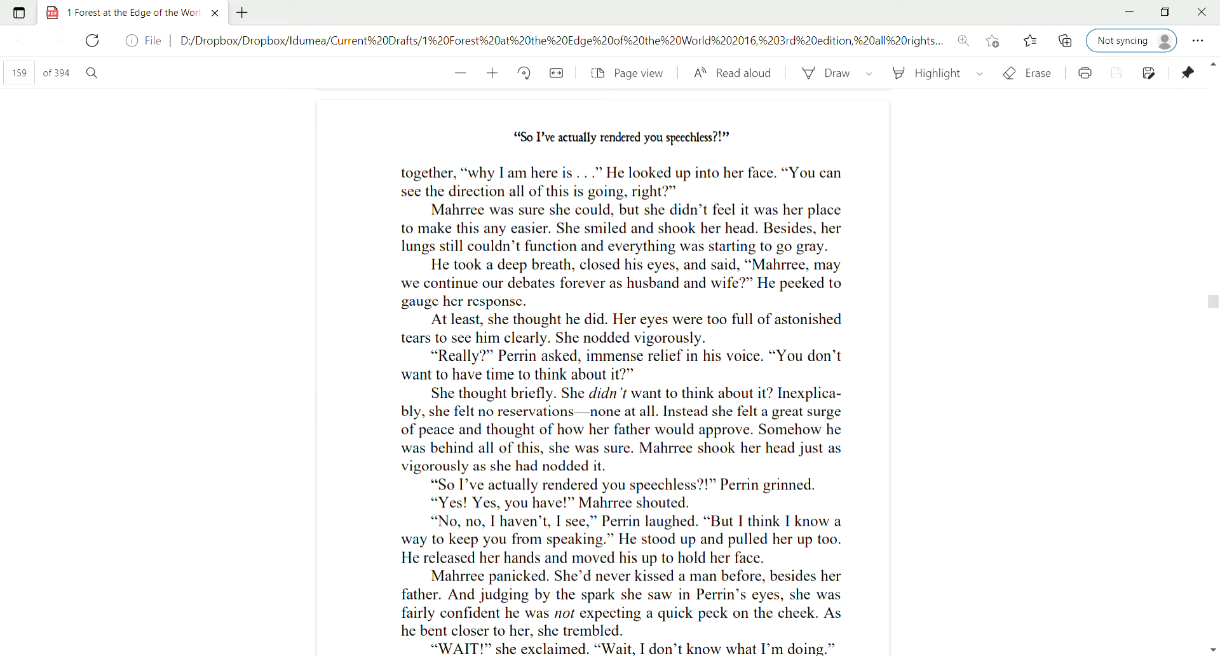
{"action": "scroll", "scroll_direction": "down", "scroll_amount": 3}
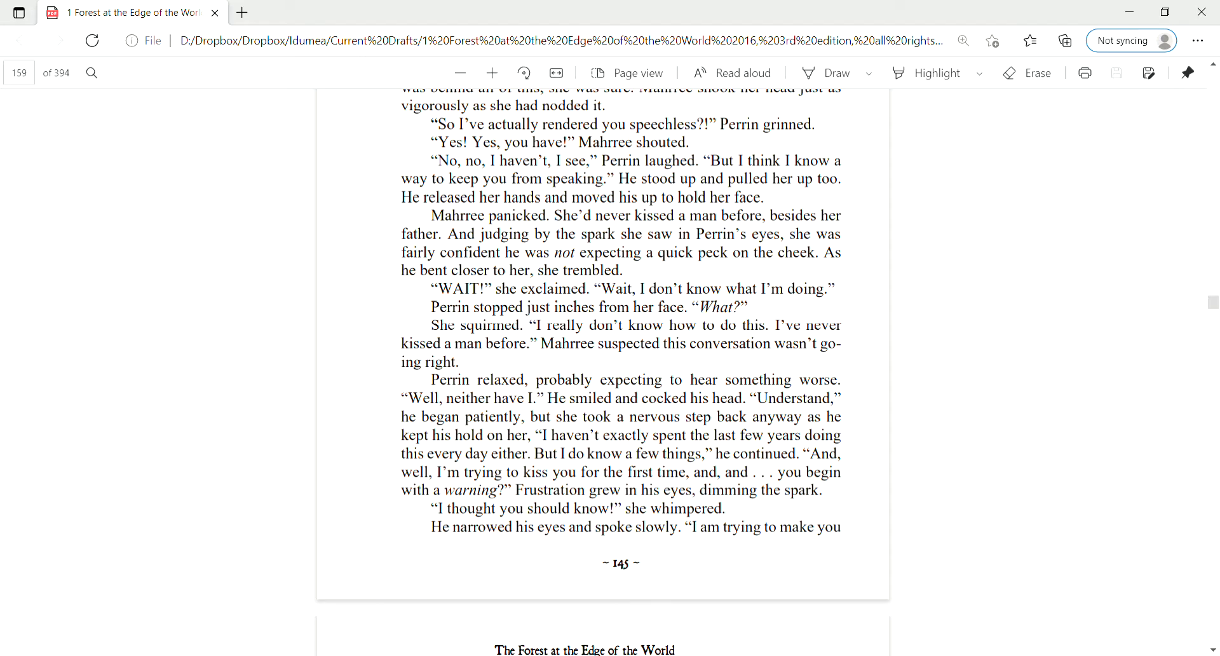
{"action": "scroll", "scroll_direction": "down", "scroll_amount": 3}
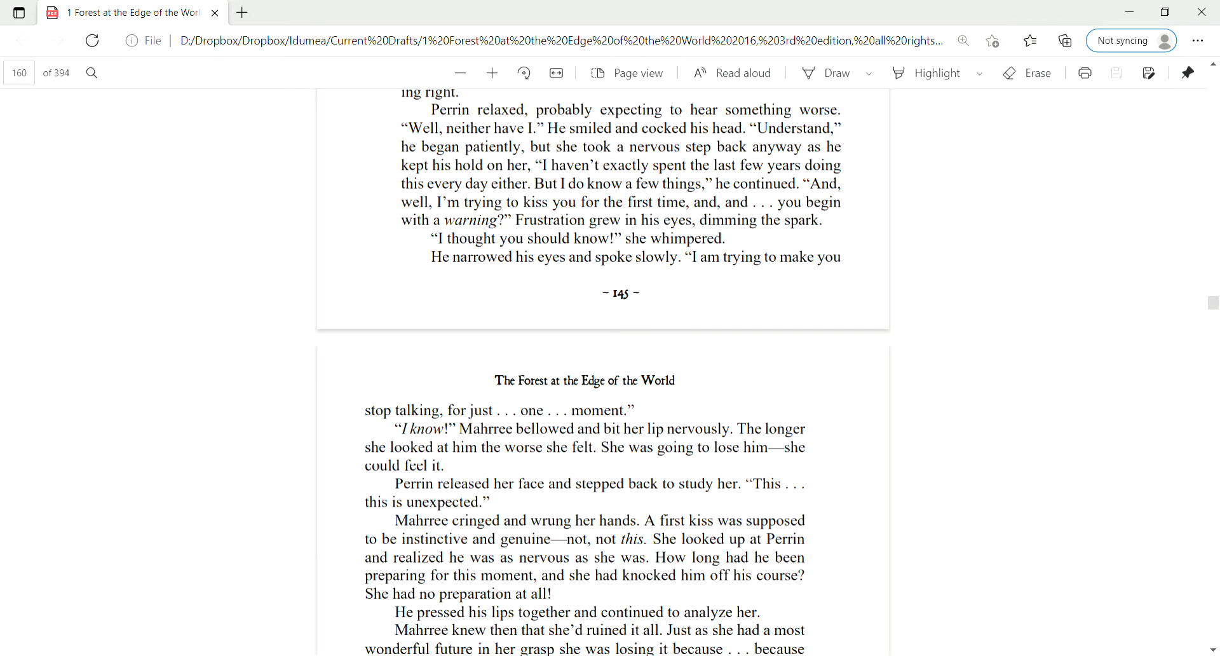
{"action": "scroll", "scroll_direction": "down", "scroll_amount": 3}
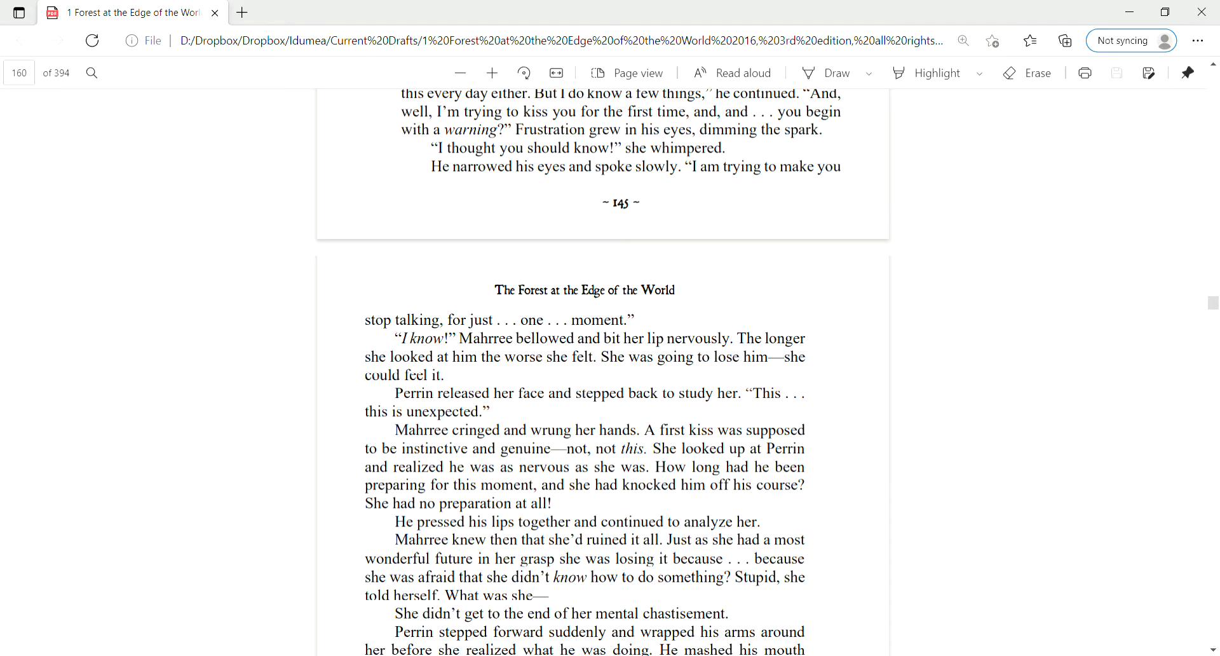
{"action": "scroll", "scroll_direction": "down", "scroll_amount": 3}
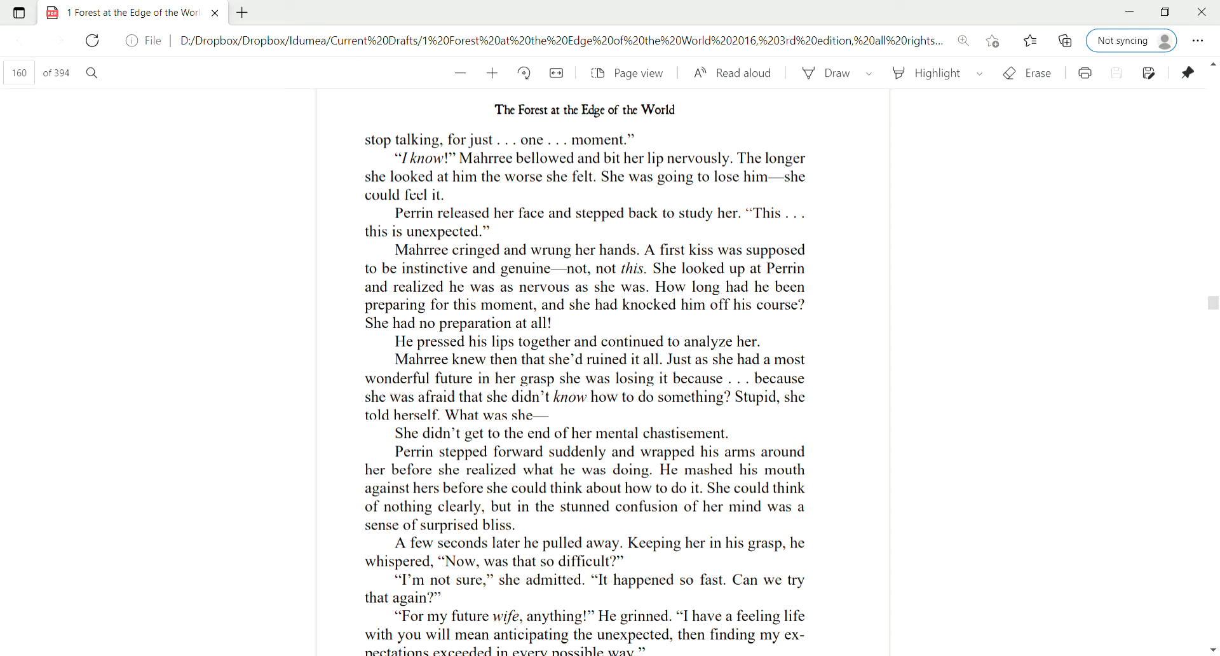
{"action": "scroll", "scroll_direction": "down", "scroll_amount": 3}
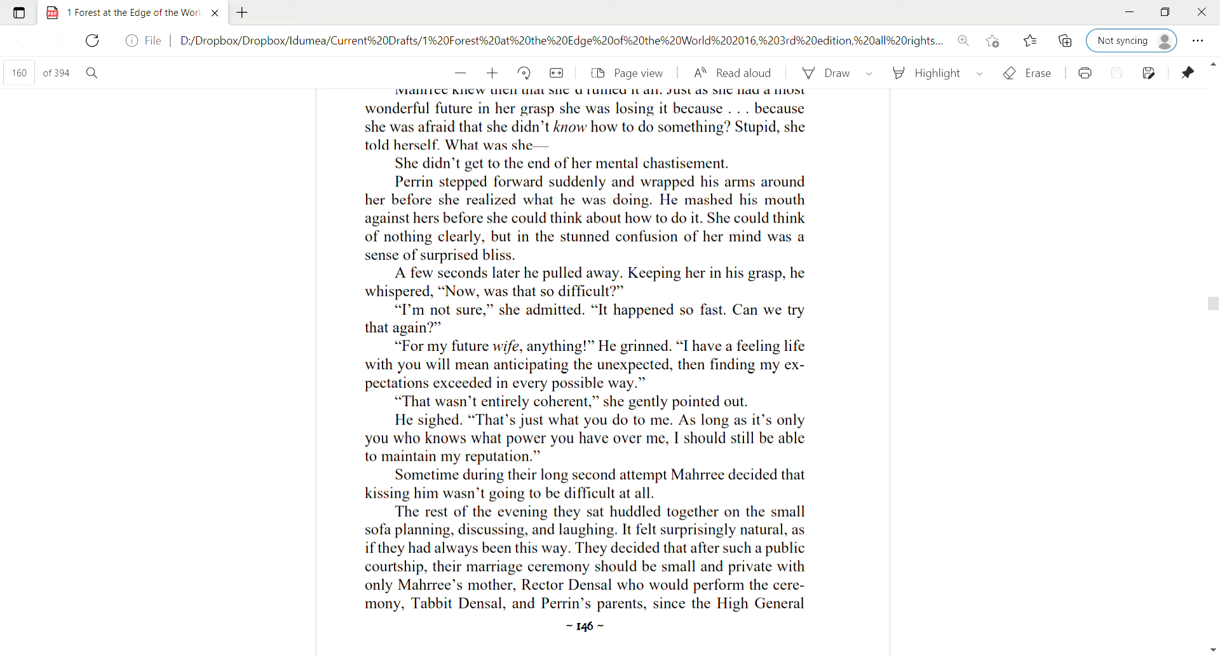
{"action": "scroll", "scroll_direction": "down", "scroll_amount": 3}
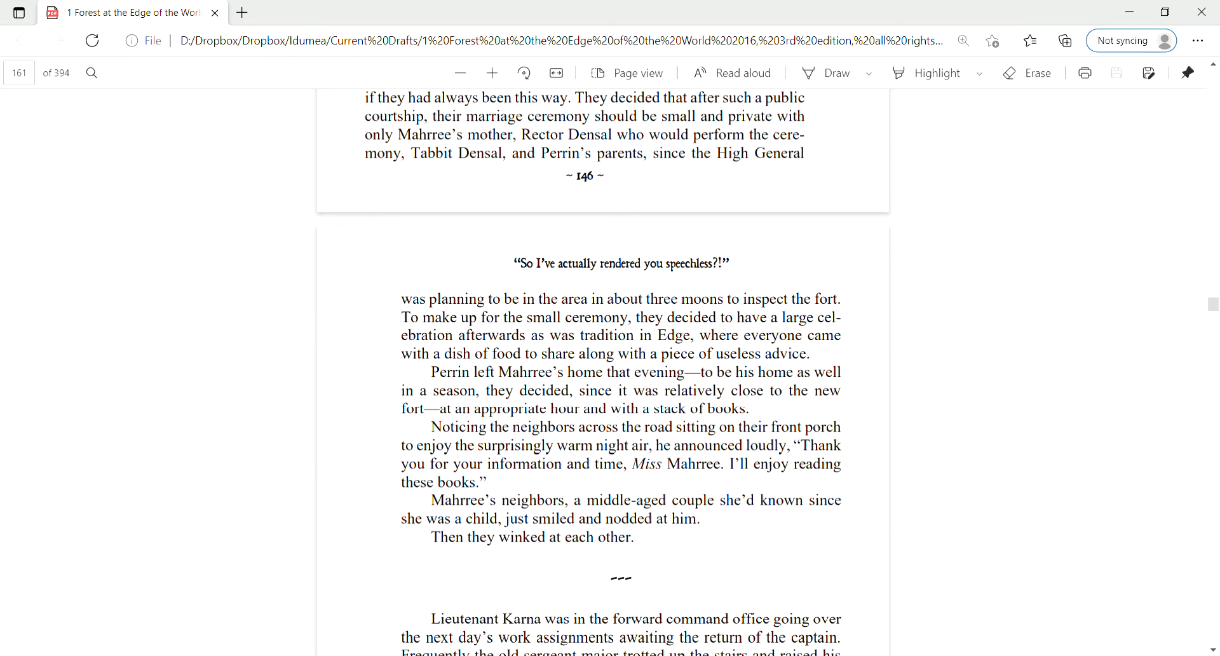
{"action": "scroll", "scroll_direction": "down", "scroll_amount": 3}
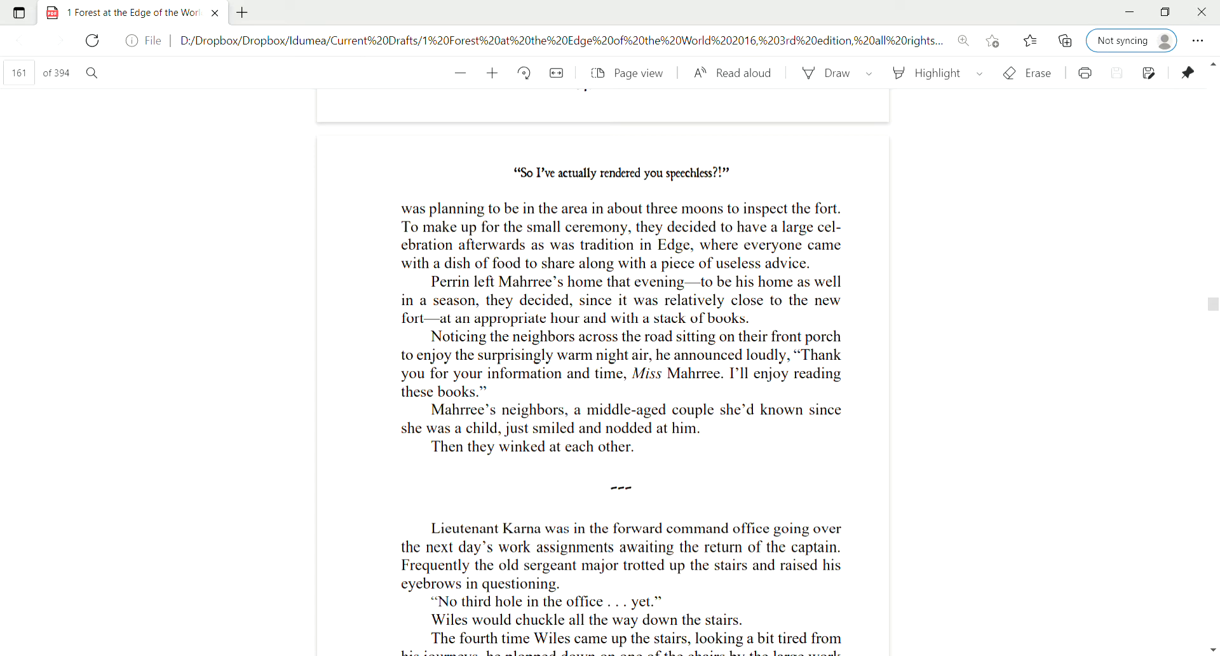
{"action": "scroll", "scroll_direction": "down", "scroll_amount": 3}
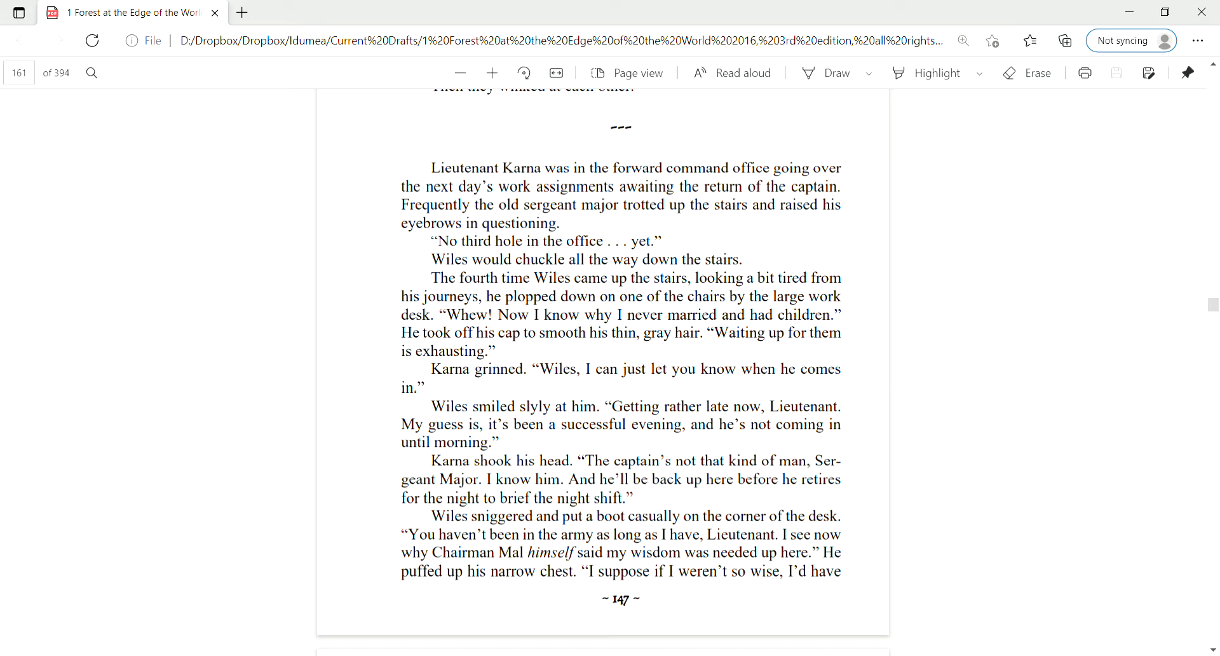
{"action": "scroll", "scroll_direction": "down", "scroll_amount": 3}
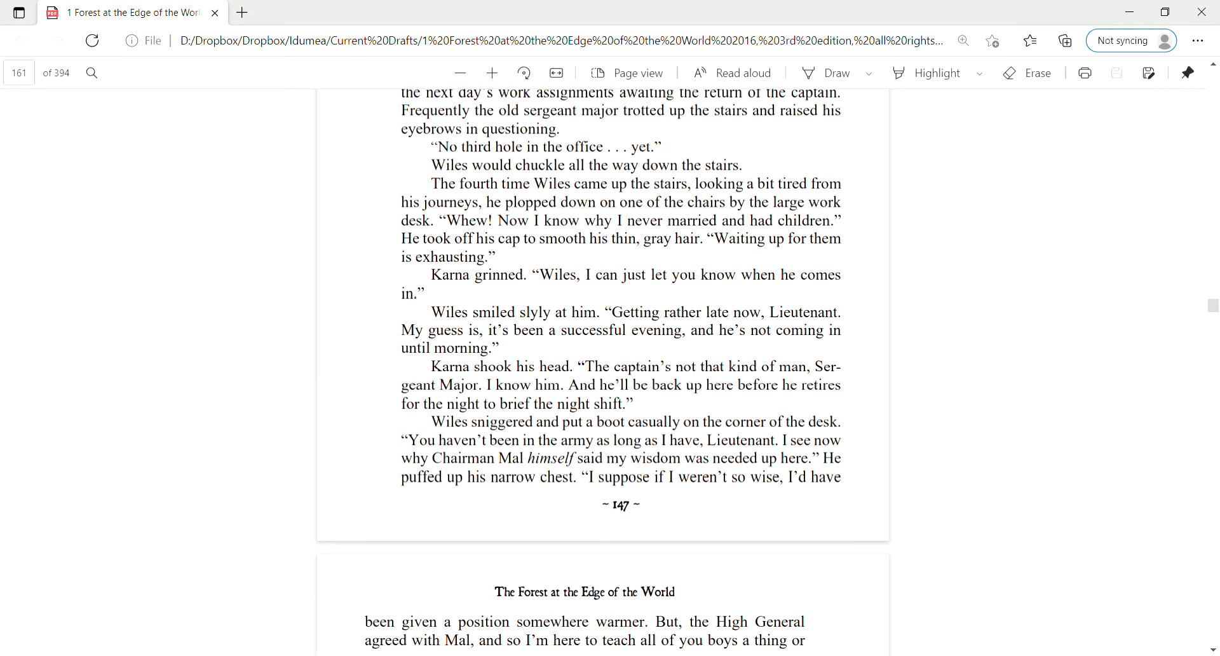
{"action": "scroll", "scroll_direction": "down", "scroll_amount": 3}
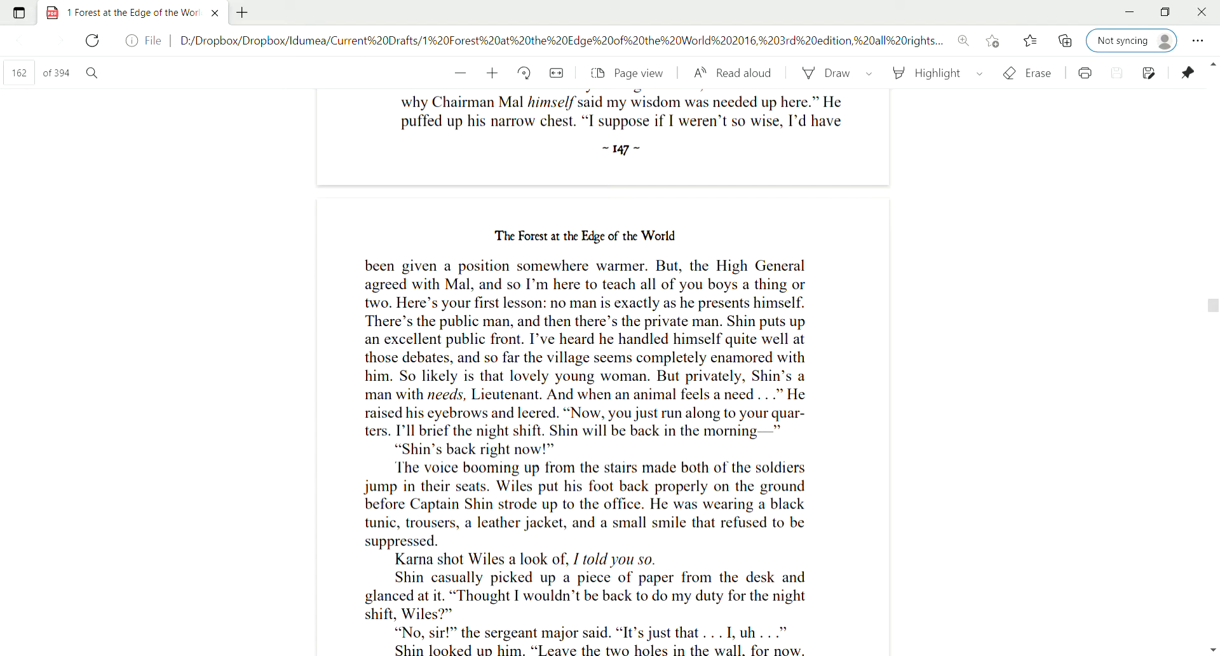
{"action": "scroll", "scroll_direction": "down", "scroll_amount": 3}
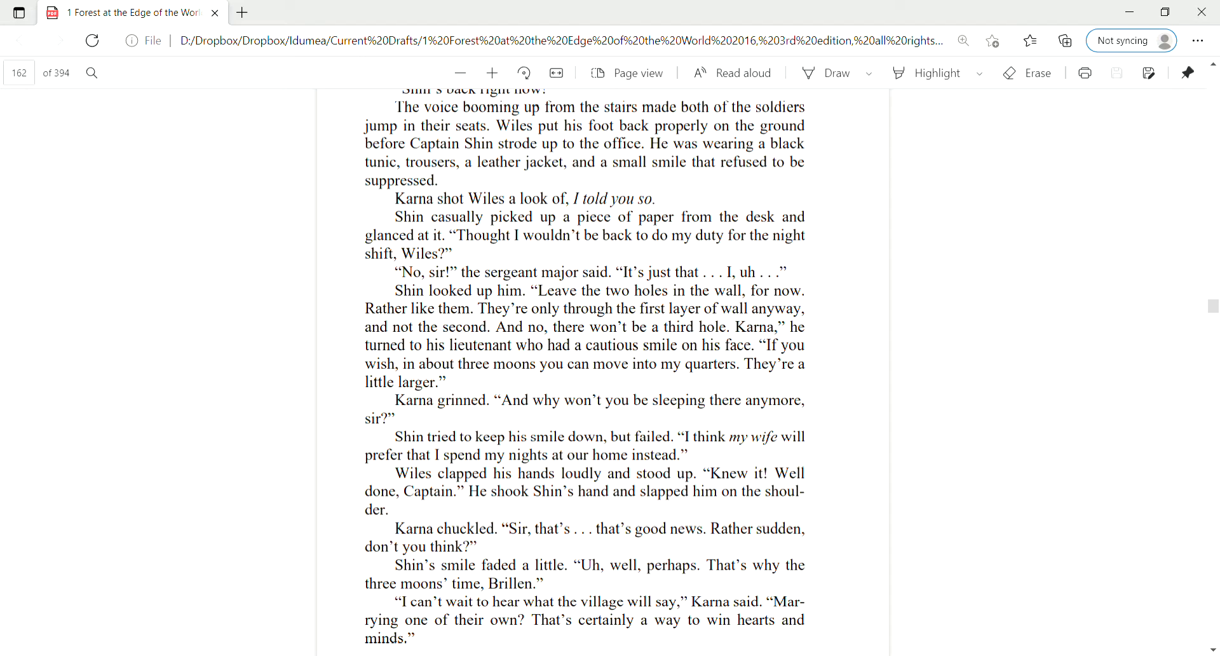
{"action": "scroll", "scroll_direction": "down", "scroll_amount": 3}
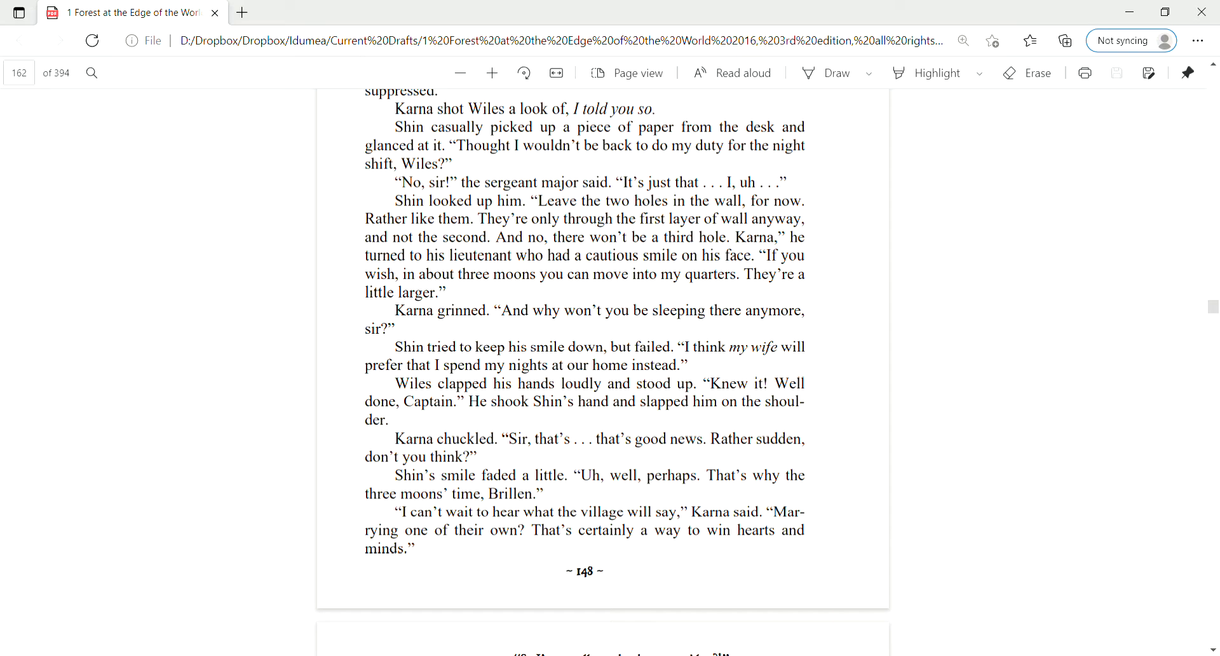
{"action": "scroll", "scroll_direction": "down", "scroll_amount": 3}
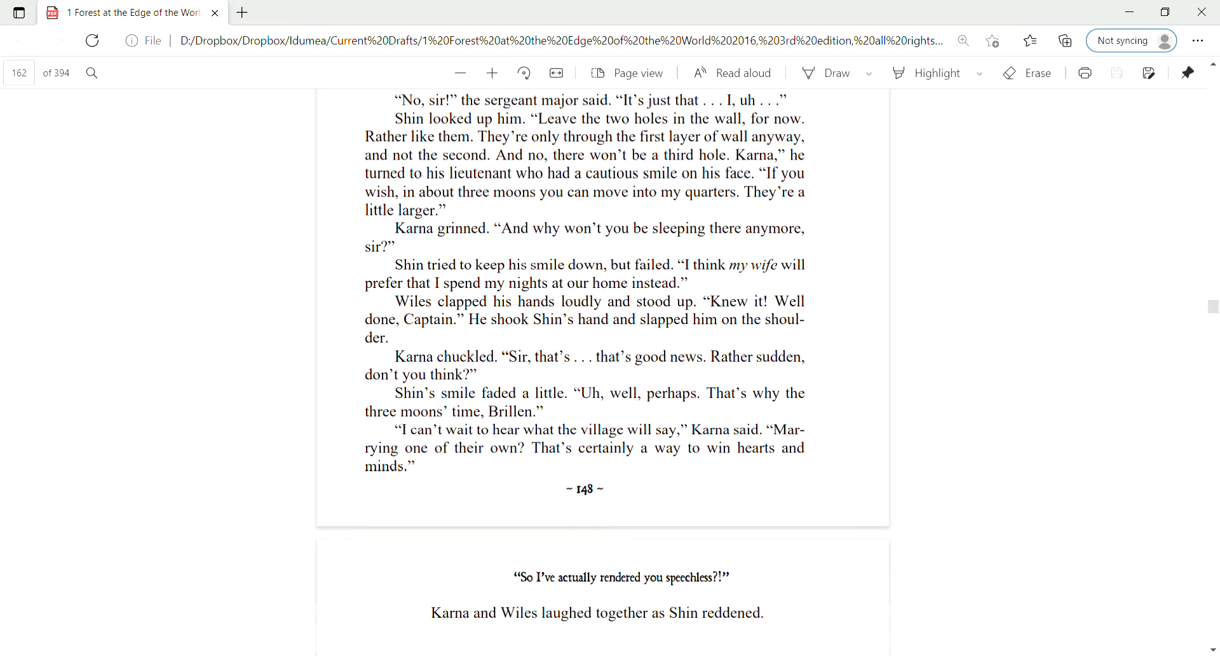
{"action": "scroll", "scroll_direction": "down", "scroll_amount": 3}
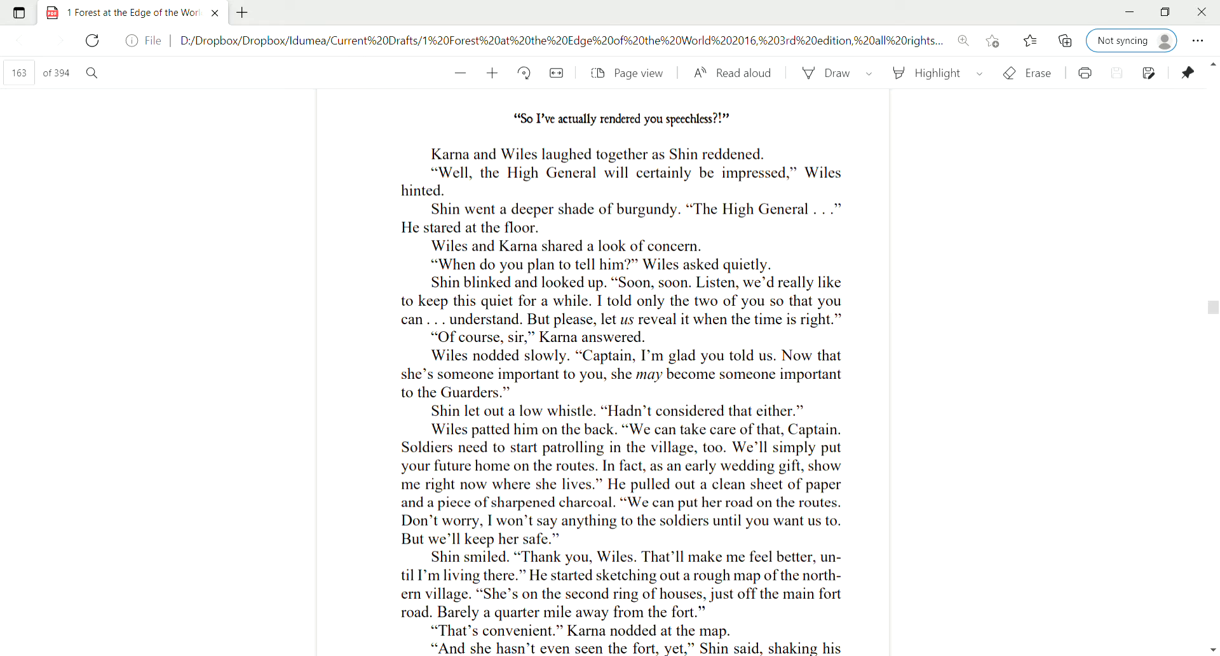
{"action": "scroll", "scroll_direction": "down", "scroll_amount": 3}
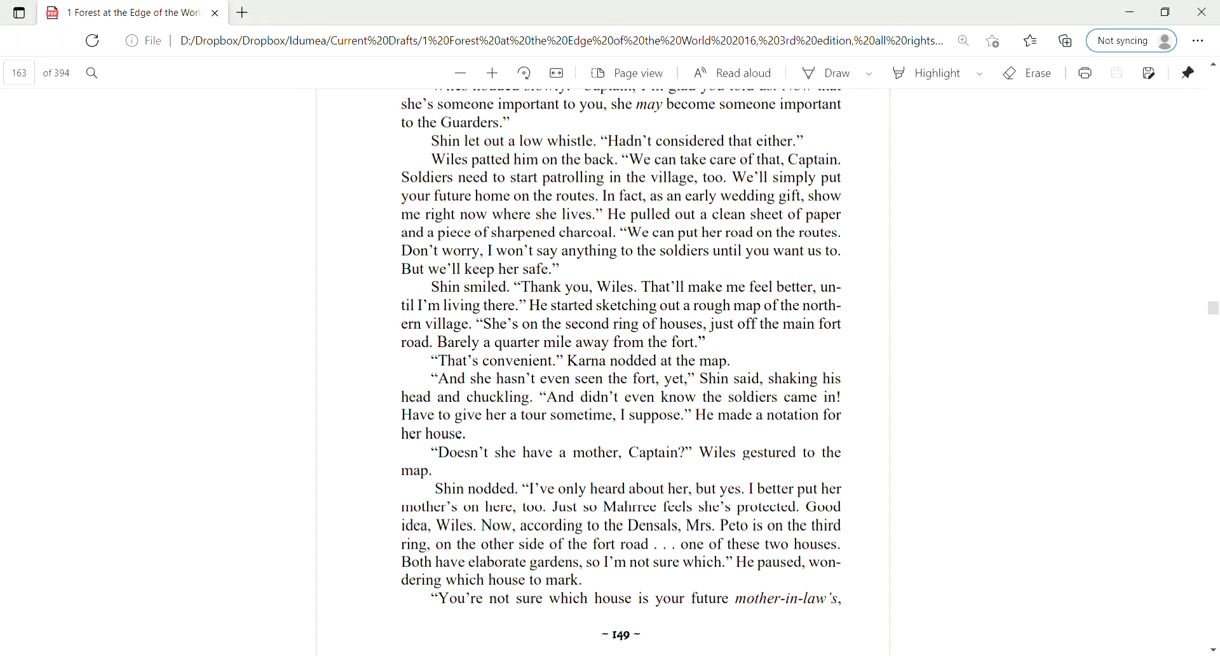
{"action": "scroll", "scroll_direction": "down", "scroll_amount": 3}
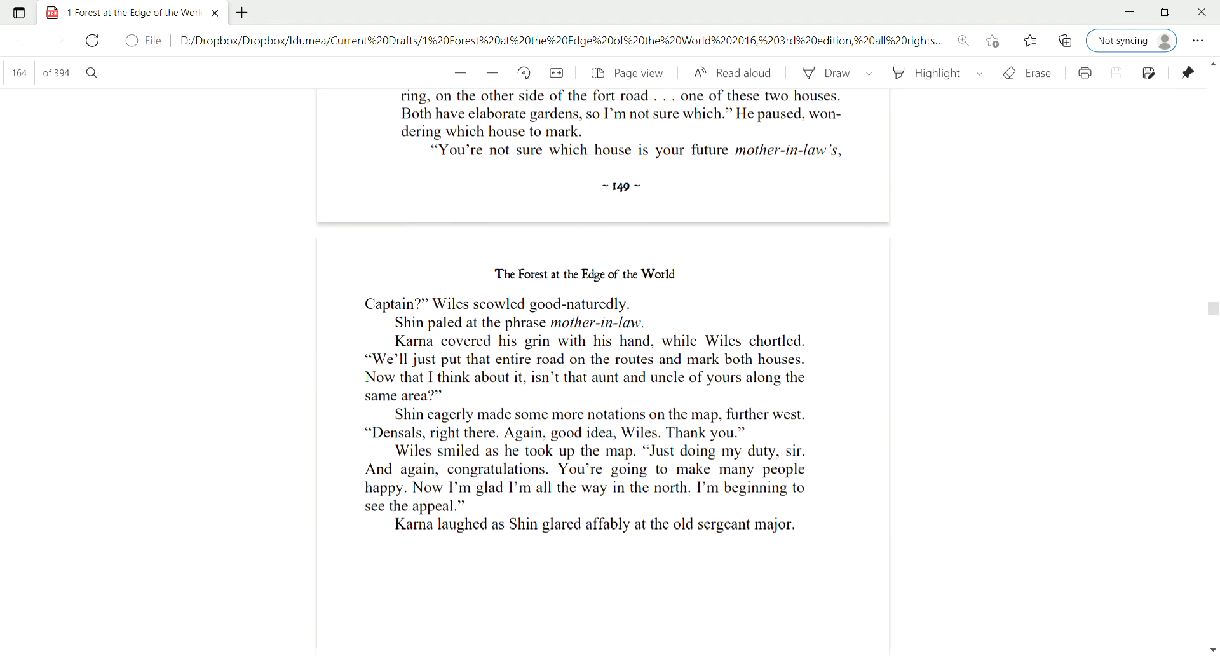
{"action": "scroll", "scroll_direction": "down", "scroll_amount": 3}
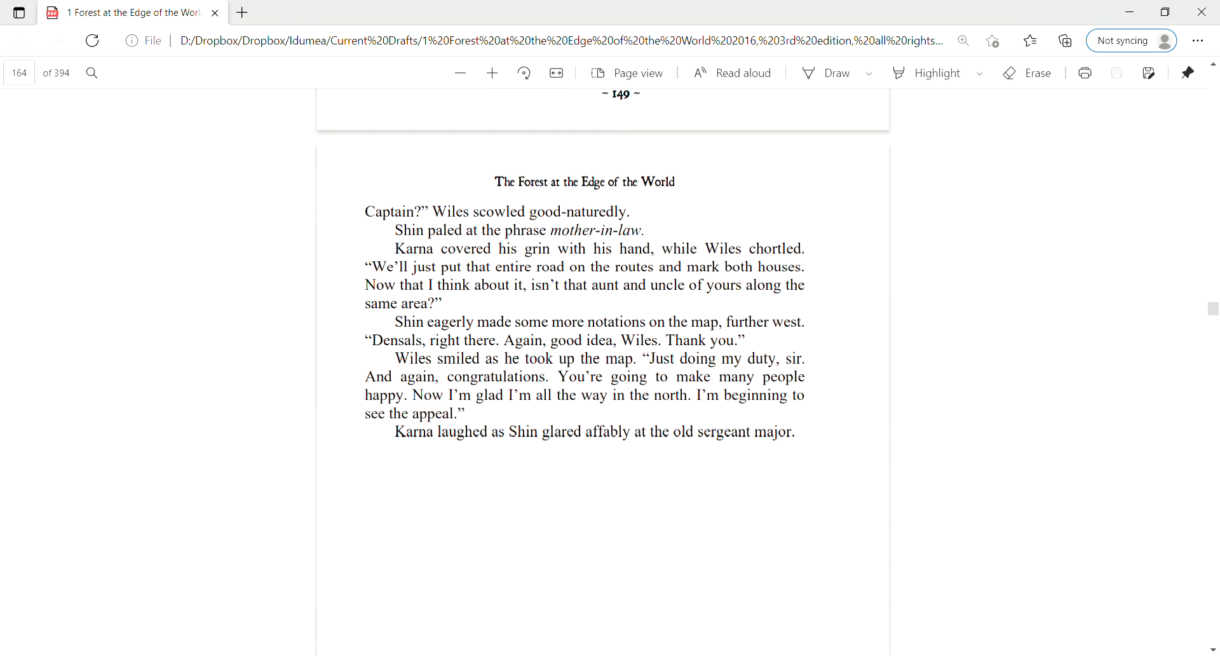